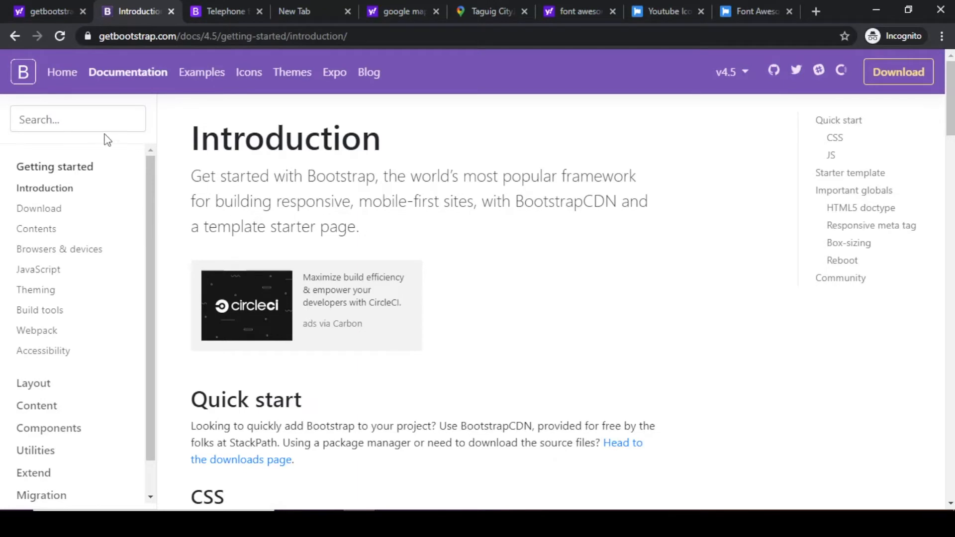
Step: Search the Bootstrap docs for 'modal', go to the Modal component page and scroll to the Live demo
text(m)
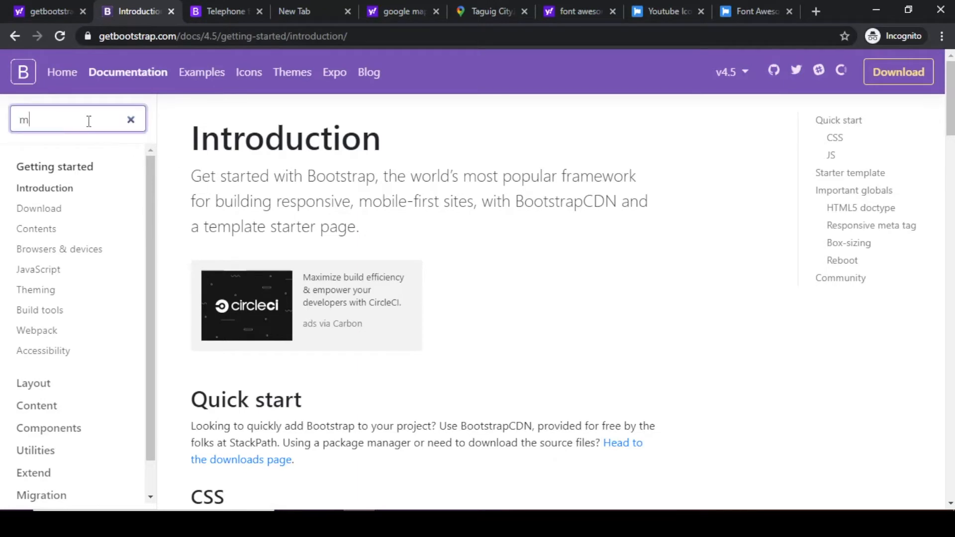
text(odal)
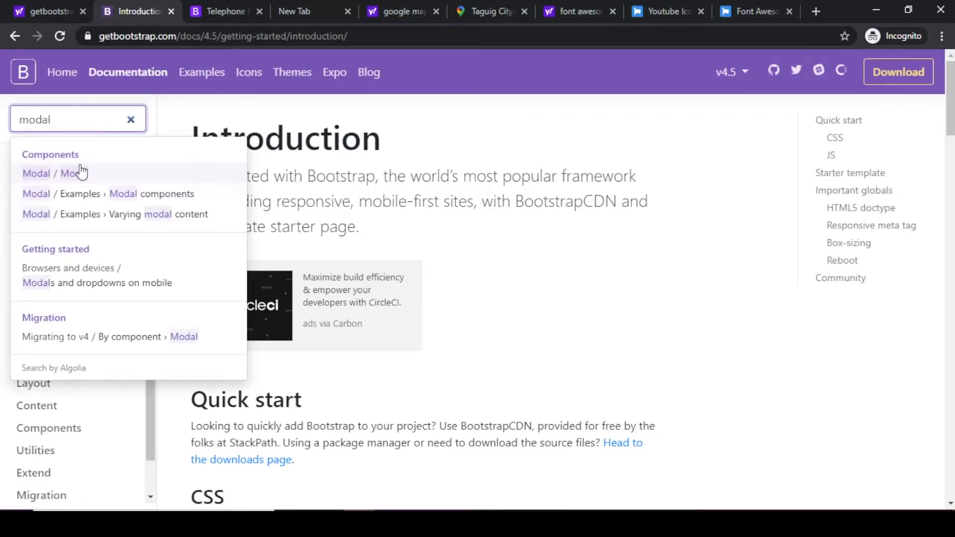
click(55, 173)
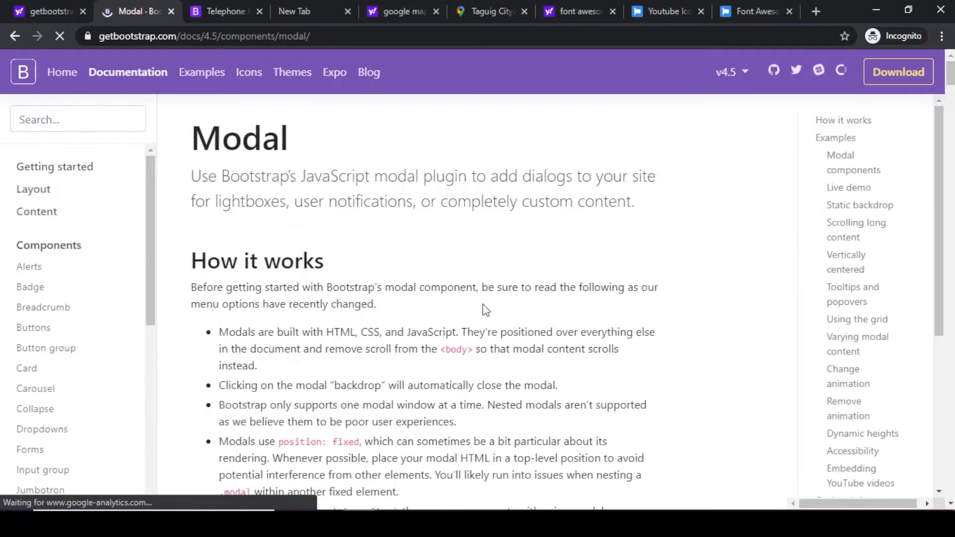
scroll(down, 3)
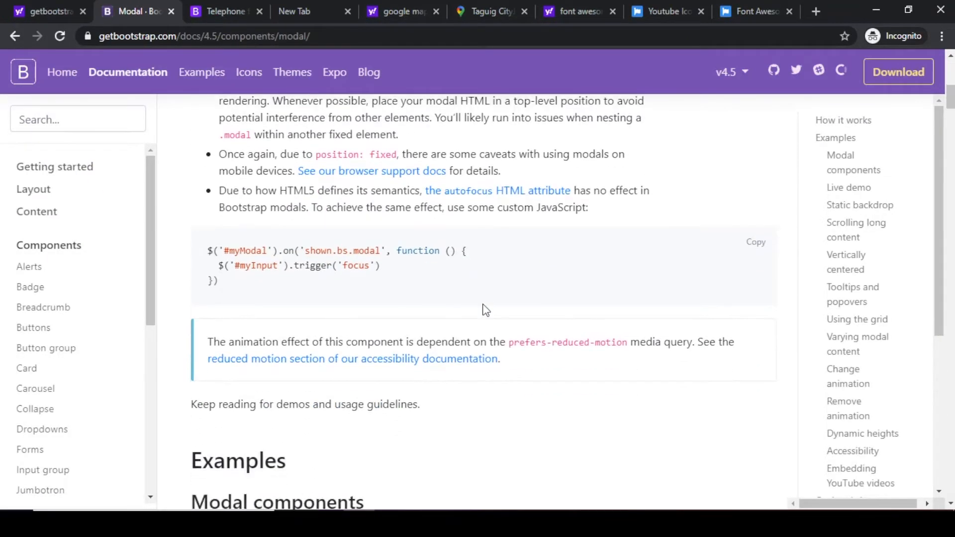
scroll(down, 3)
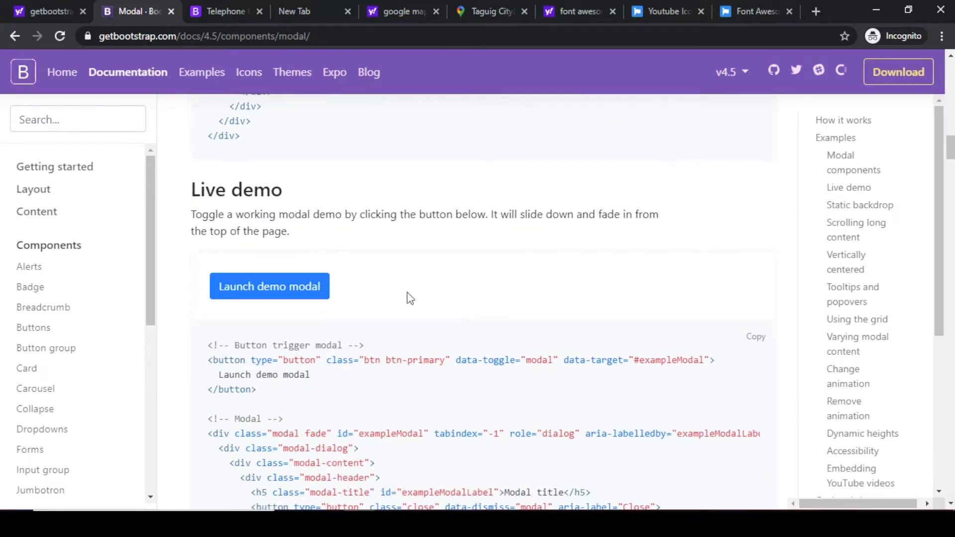
mouse_move(268, 287)
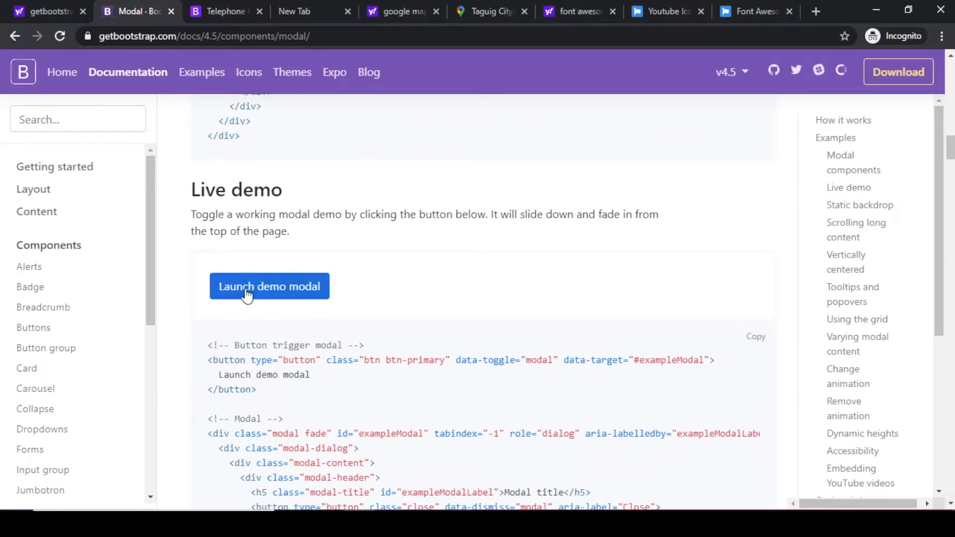
mouse_move(289, 292)
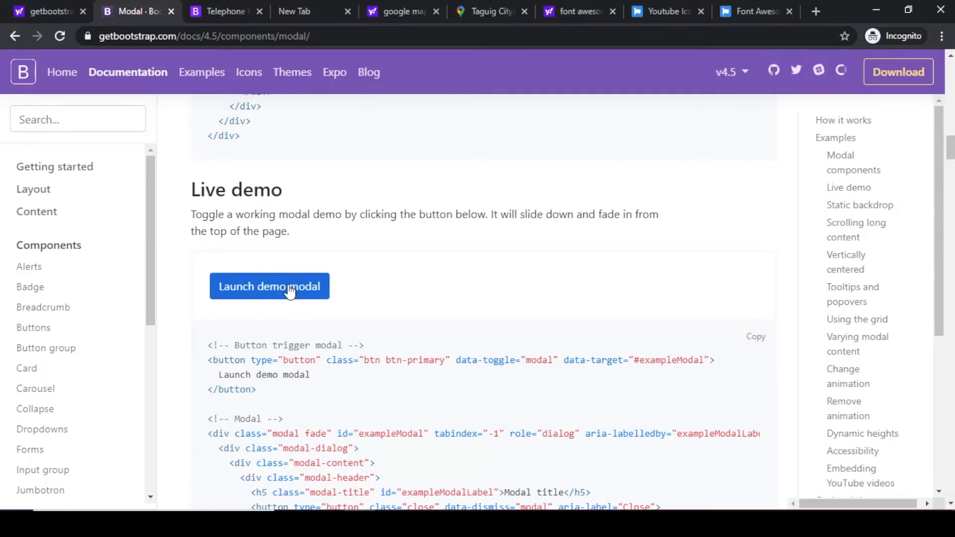
Step: Launch the demo modal, dismiss it with ×, and scroll to its markup example
click(269, 287)
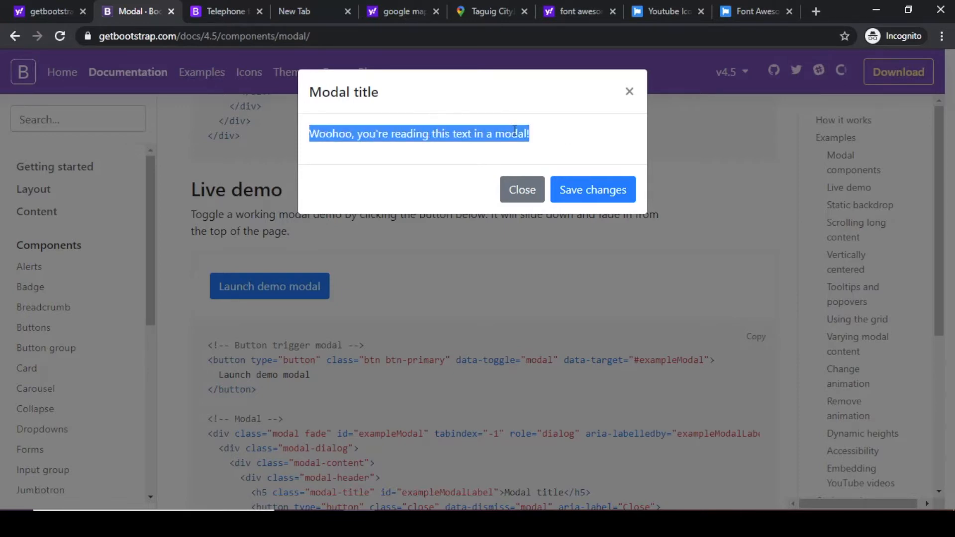
mouse_move(490, 129)
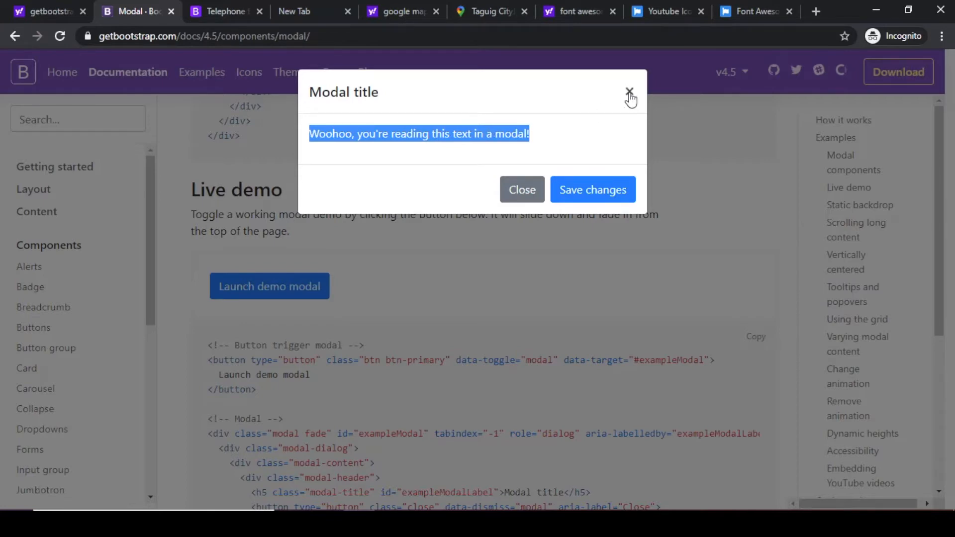
click(628, 98)
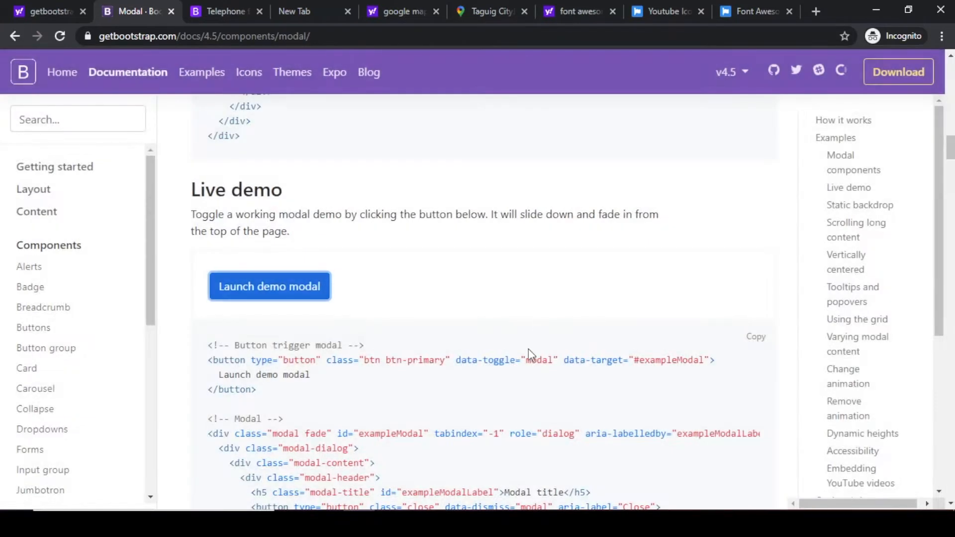
scroll(down, 3)
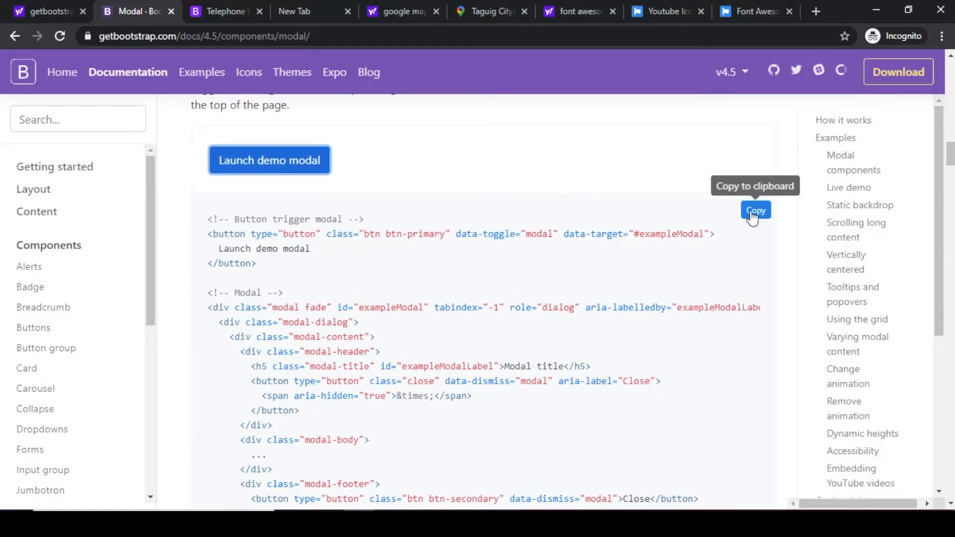
mouse_move(716, 470)
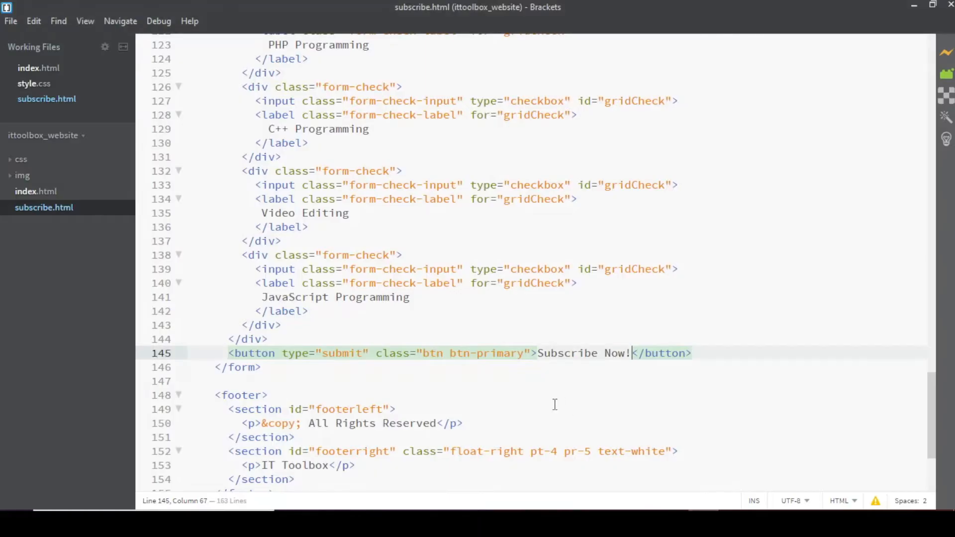
mouse_move(40, 219)
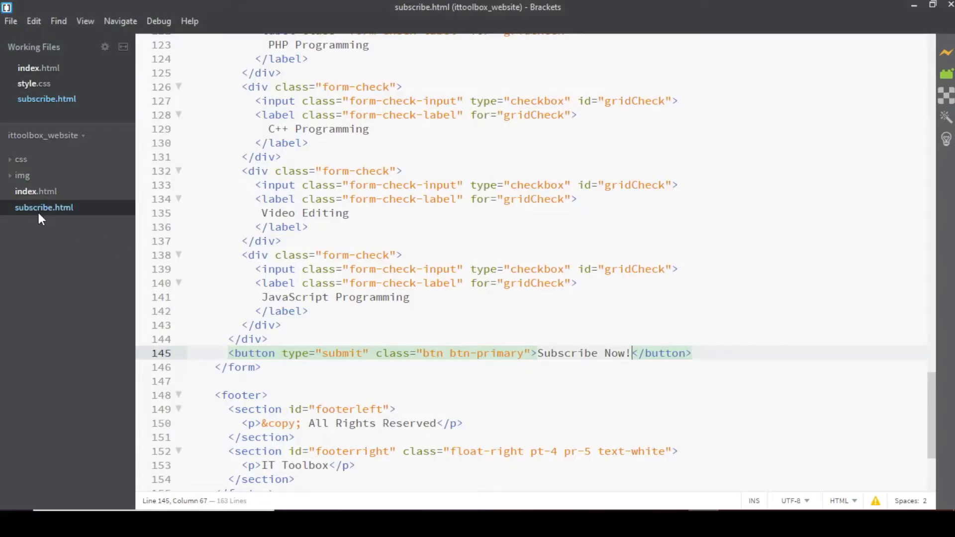
mouse_move(40, 198)
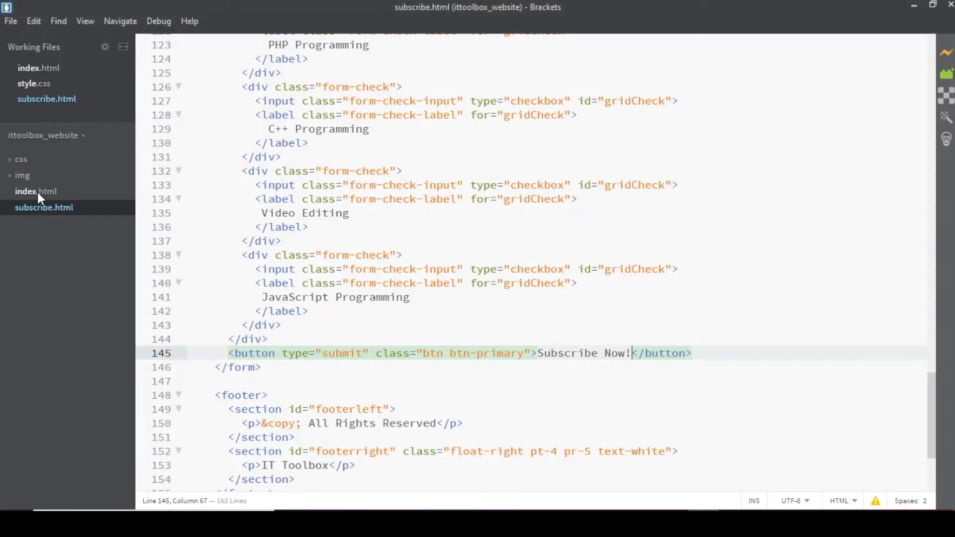
Step: Switch to index.html and paste the demo modal markup just above the <footer> tag
click(36, 191)
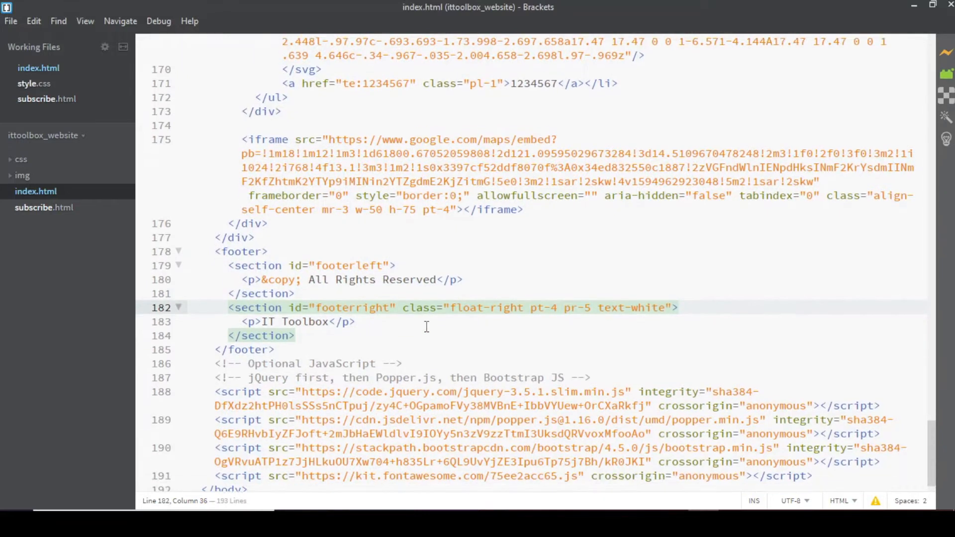
scroll(down, 3)
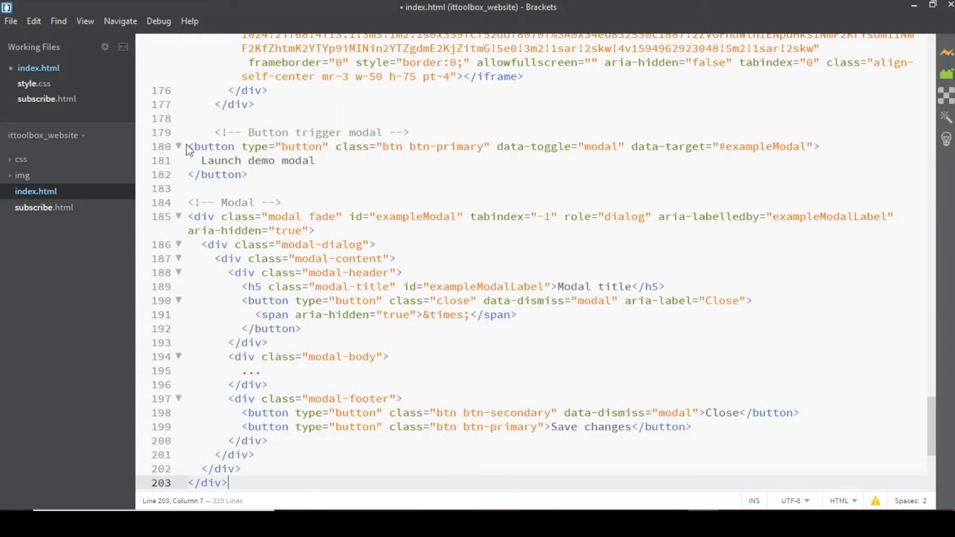
mouse_move(189, 150)
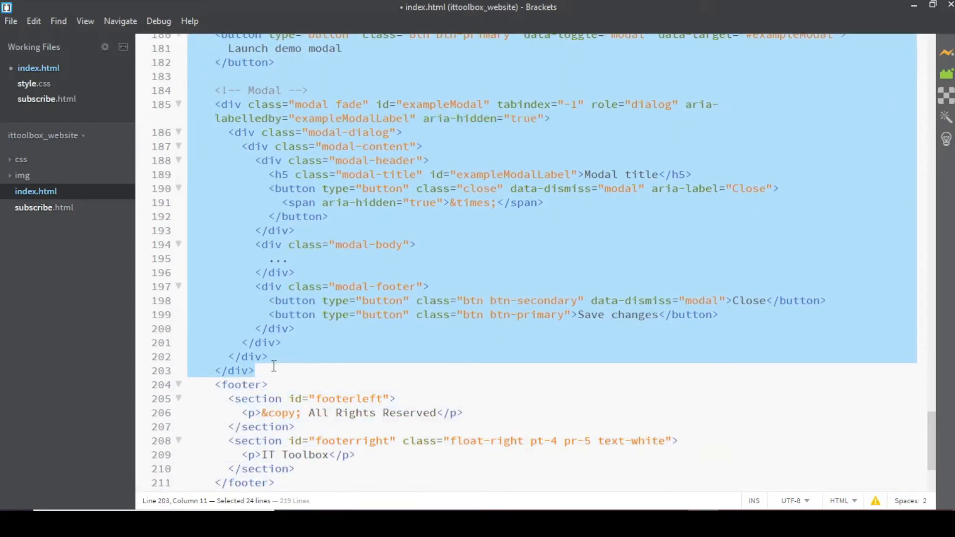
scroll(up, 3)
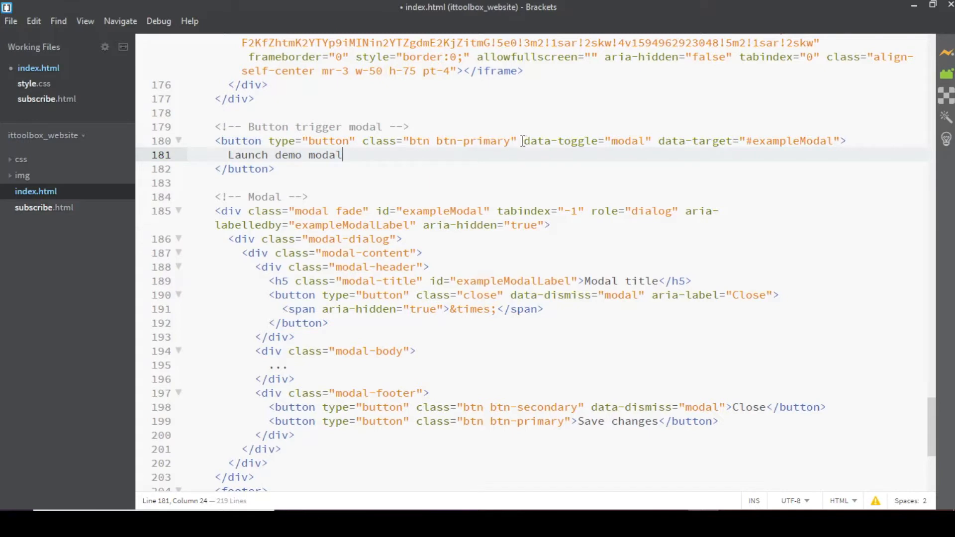
Step: Add data-toggle="modal" data-target="#exampleModal" to the Subscribe nav-link on line 40
click(522, 140)
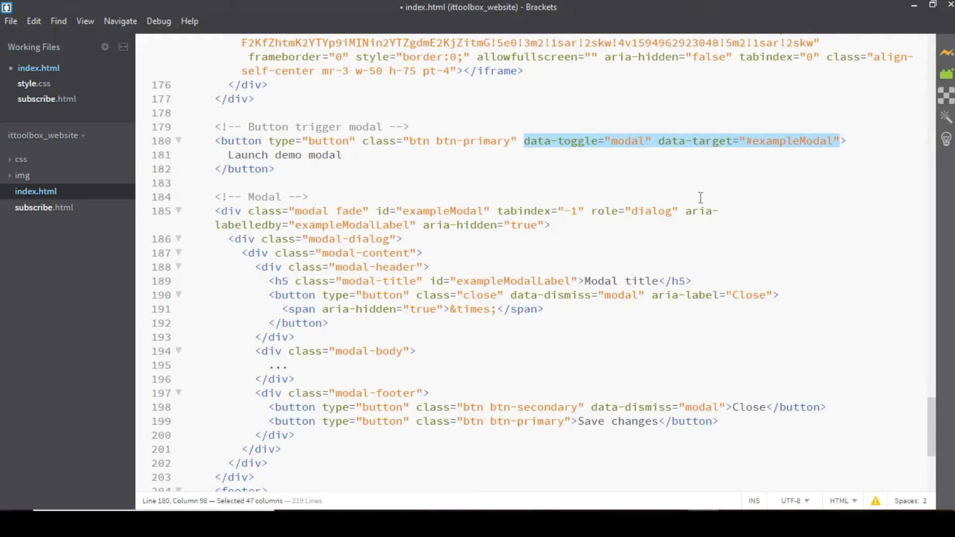
scroll(up, 3)
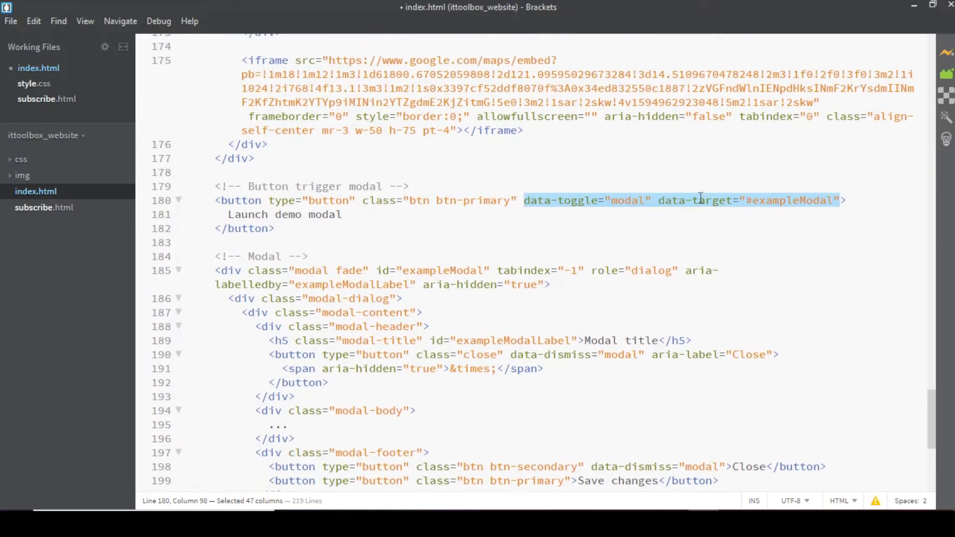
scroll(up, 3)
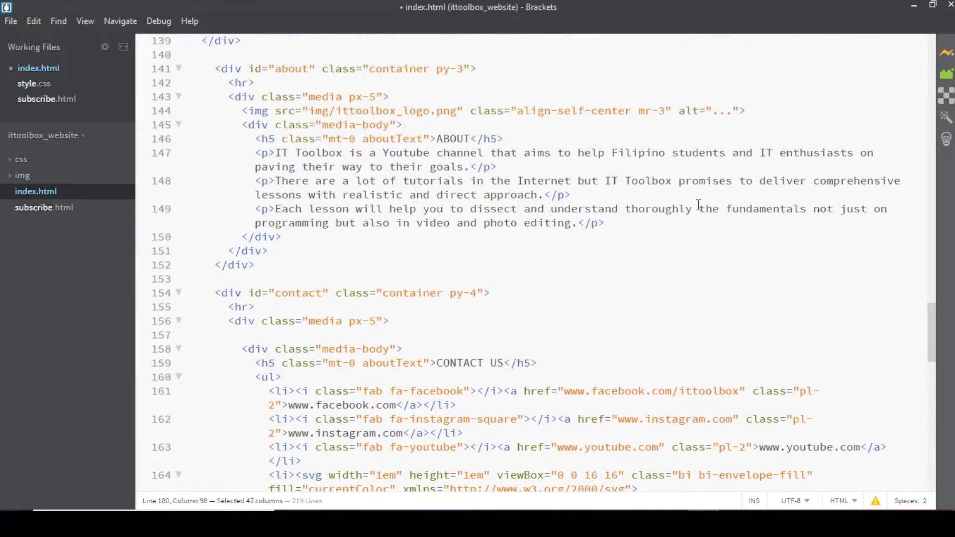
scroll(up, 3)
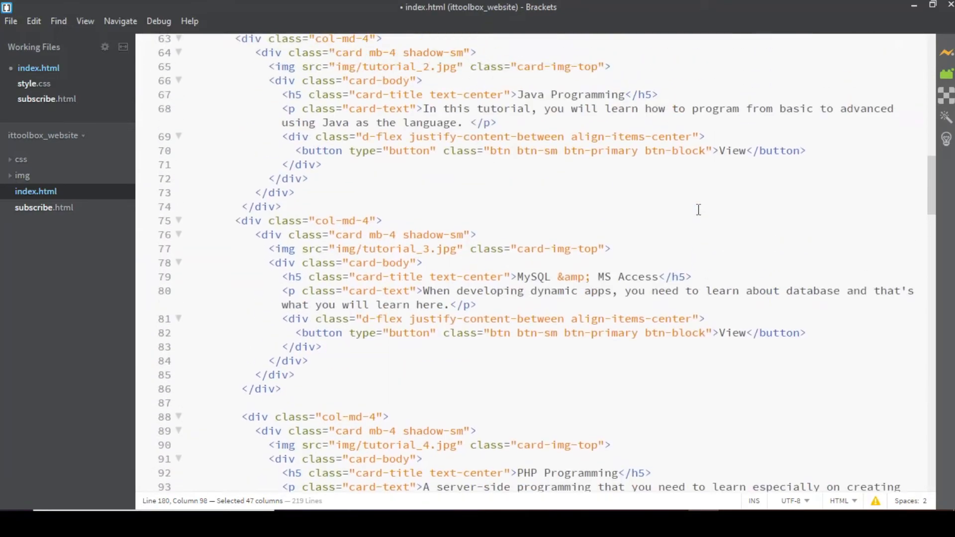
scroll(up, 3)
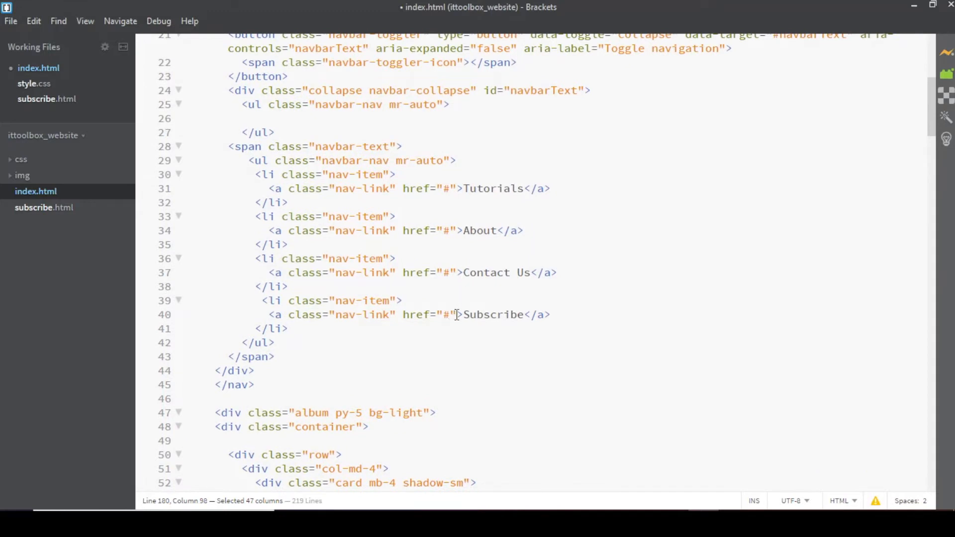
double_click(427, 314)
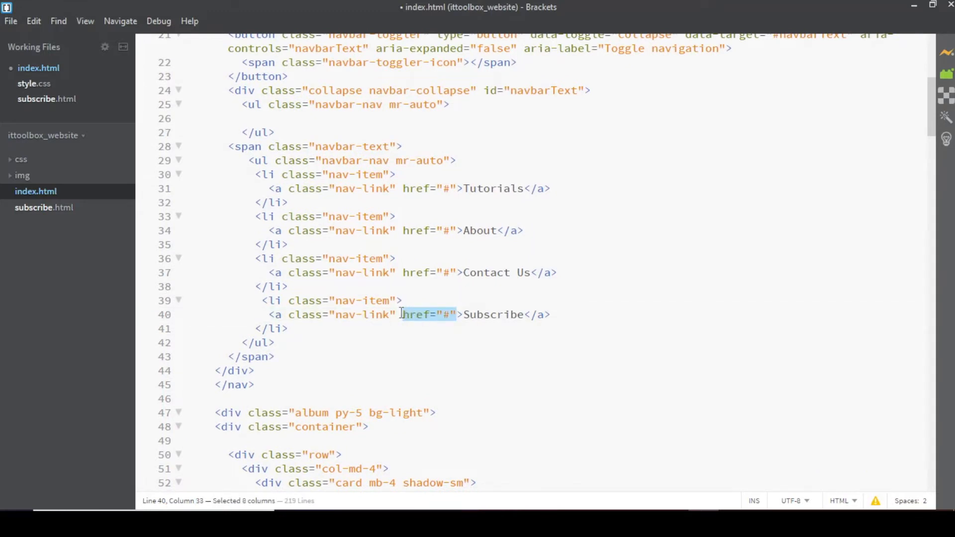
text(data-toggle="modal" data-target="#exampleModal")
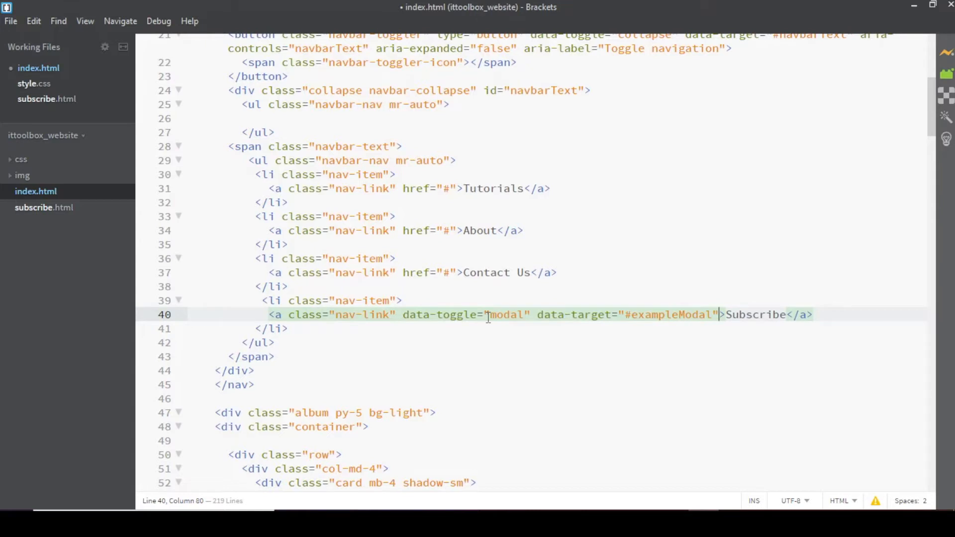
mouse_move(553, 318)
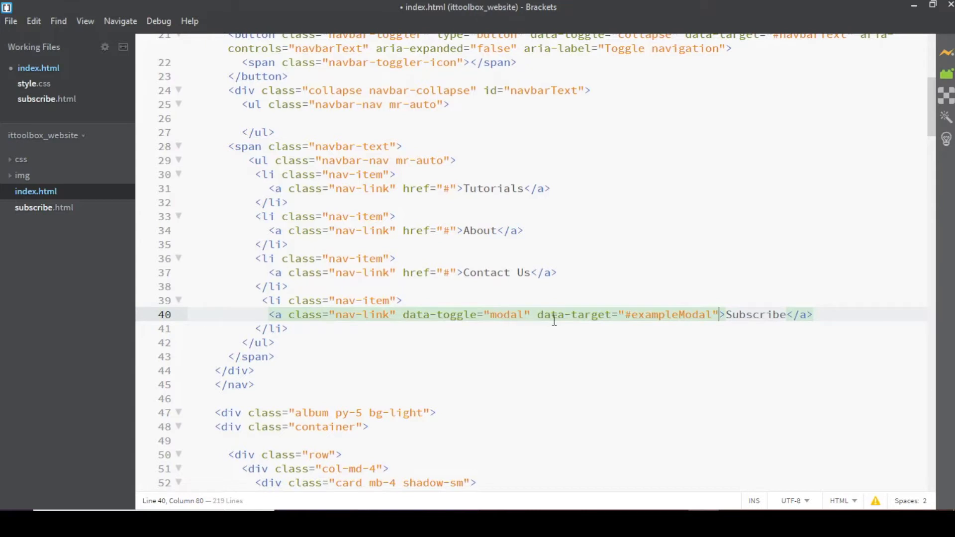
Step: Change the Subscribe link's data-target to #subscribeModal, fixing the typo, and return to the modal code
double_click(667, 315)
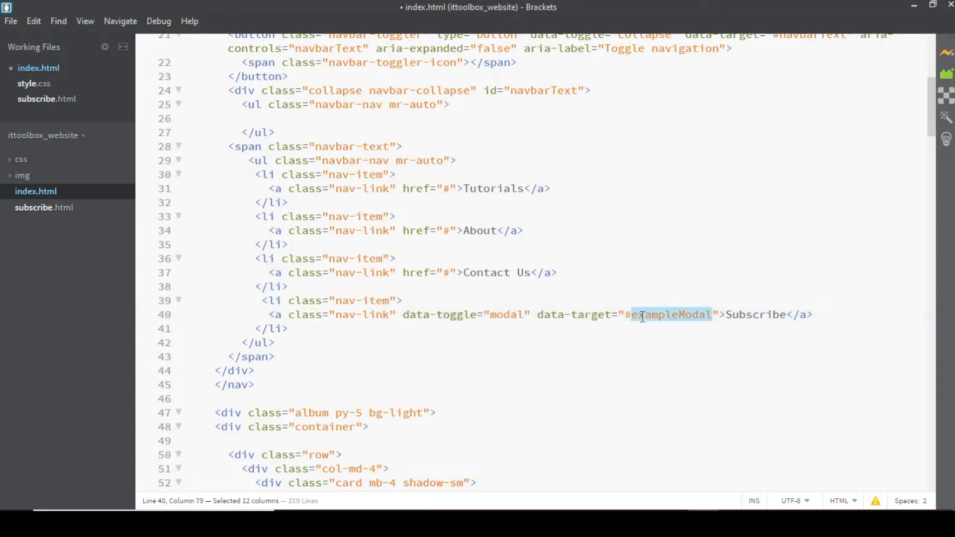
text(subscrob)
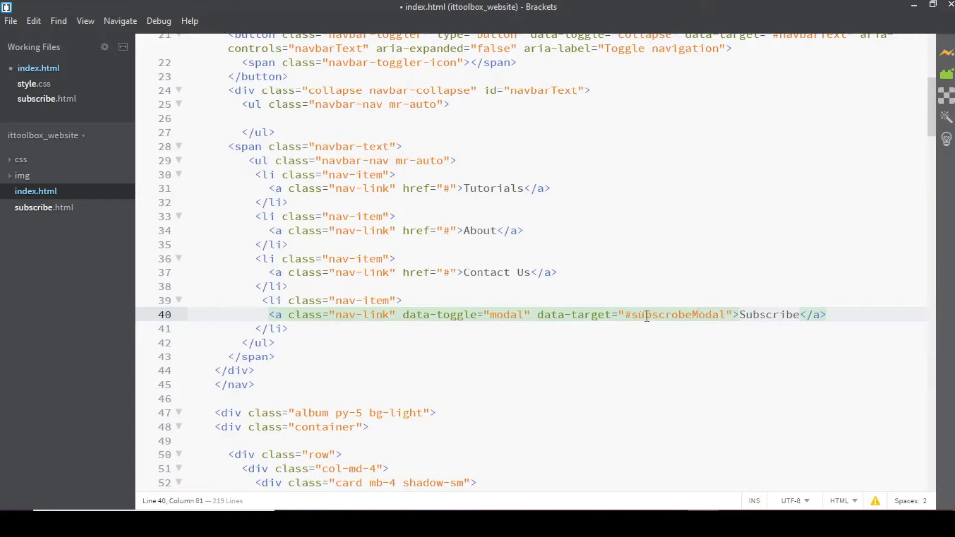
click(670, 314)
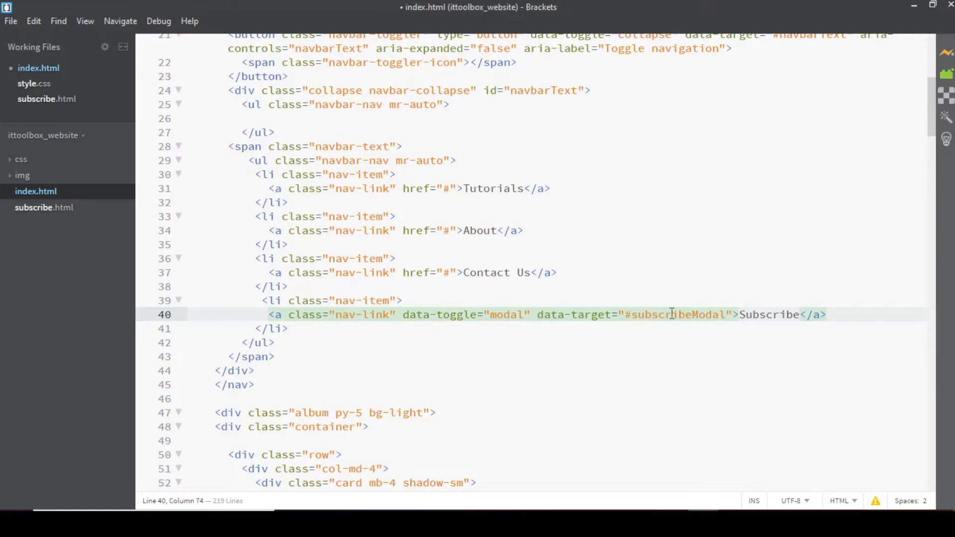
double_click(675, 315)
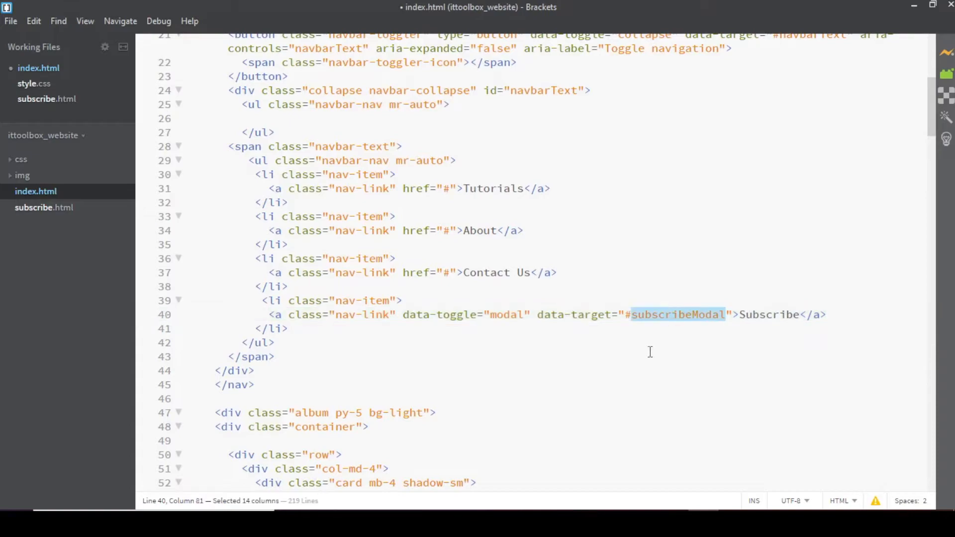
scroll(down, 3)
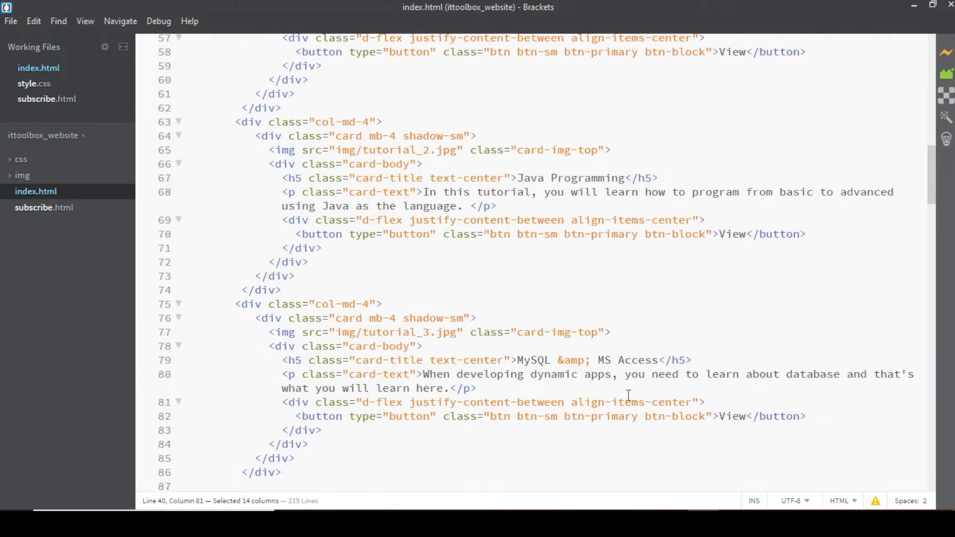
scroll(down, 3)
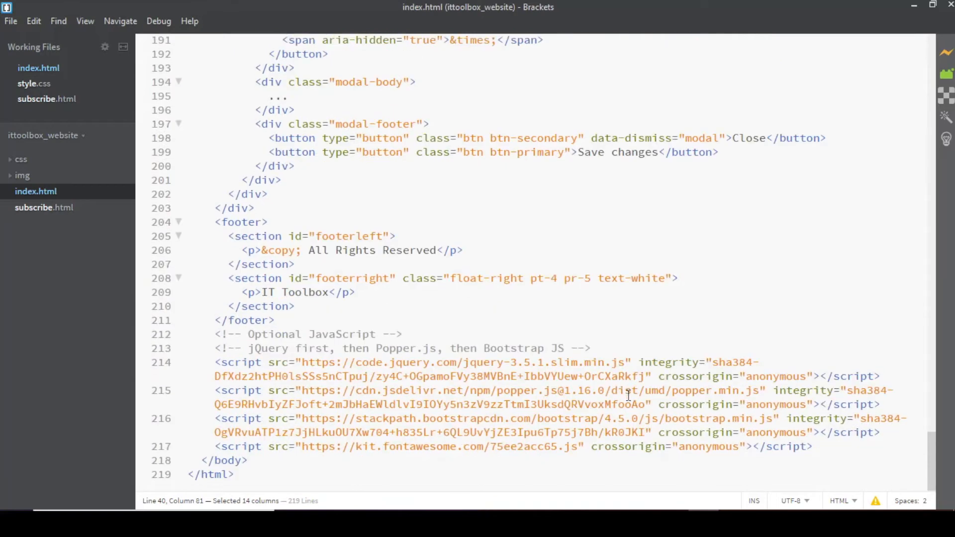
Step: Delete the 'Button trigger modal' block, set the modal id to subscribeModal, and save index.html
scroll(up, 3)
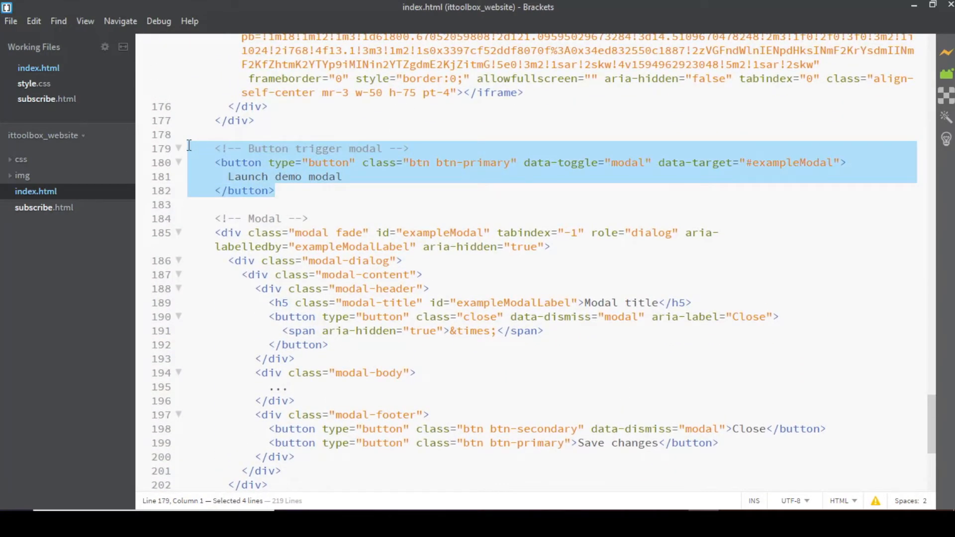
key(Delete)
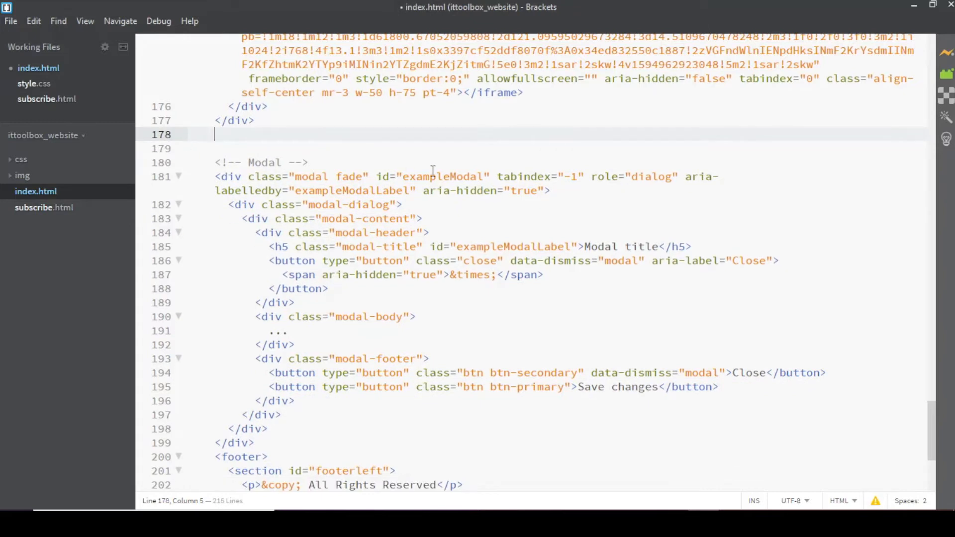
click(435, 176)
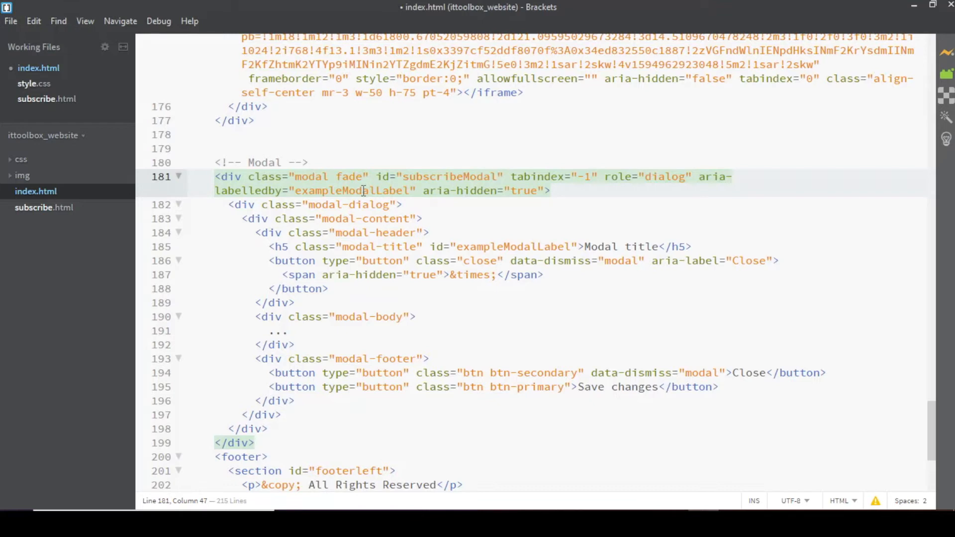
click(398, 219)
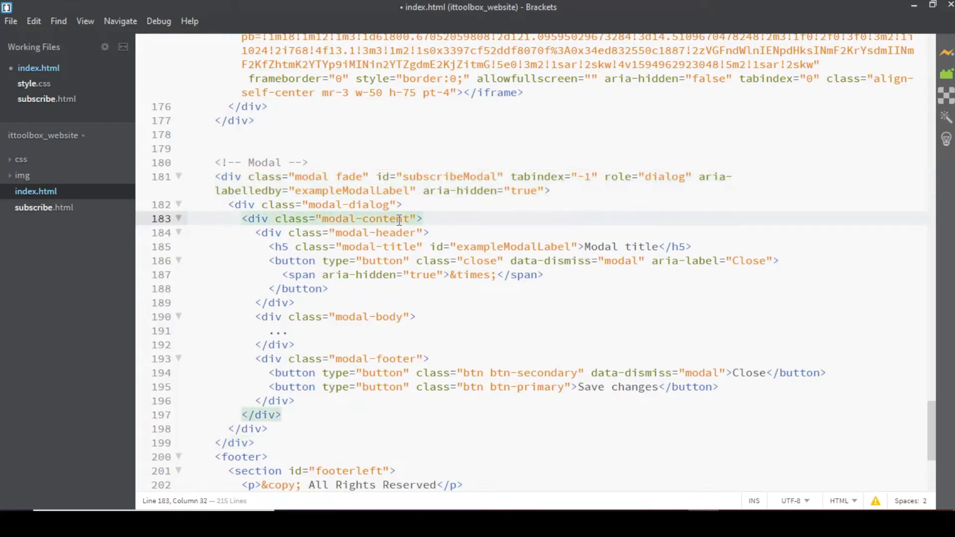
key(ctrl+s)
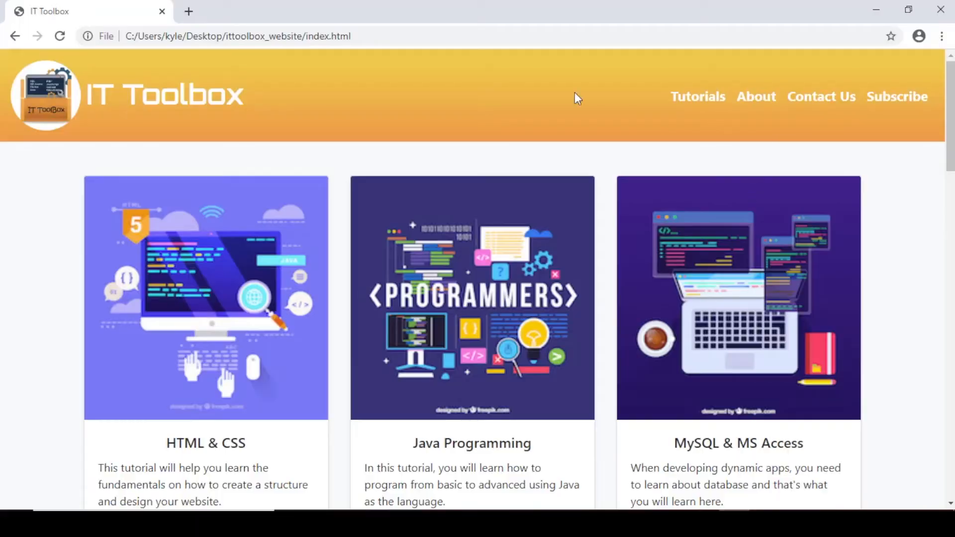
mouse_move(909, 126)
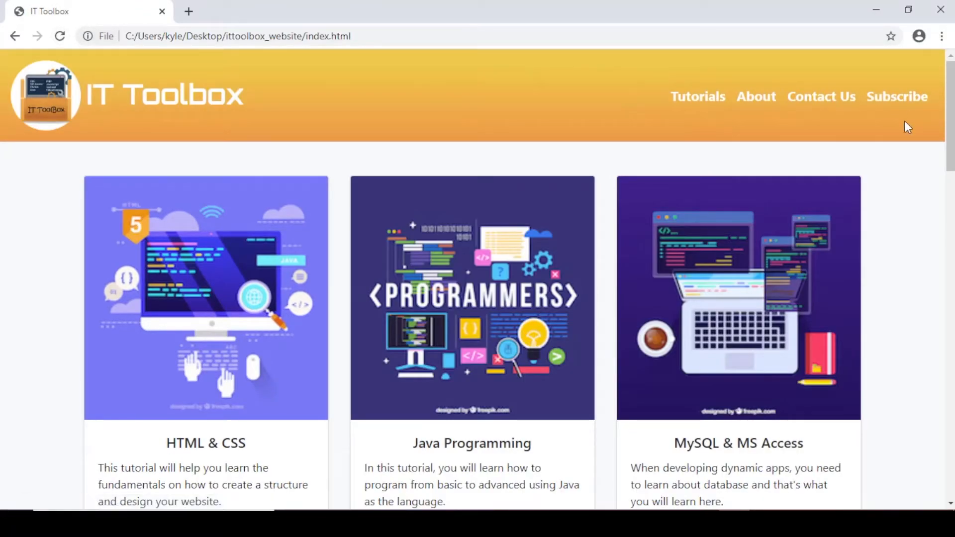
Step: Use the navbar Subscribe link in Chrome to bring up the still-default modal
click(896, 97)
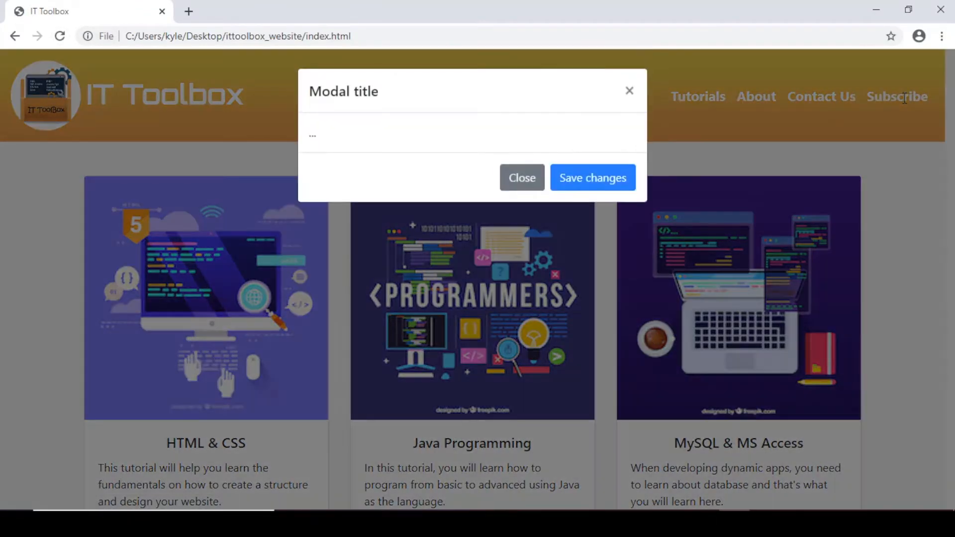
mouse_move(425, 122)
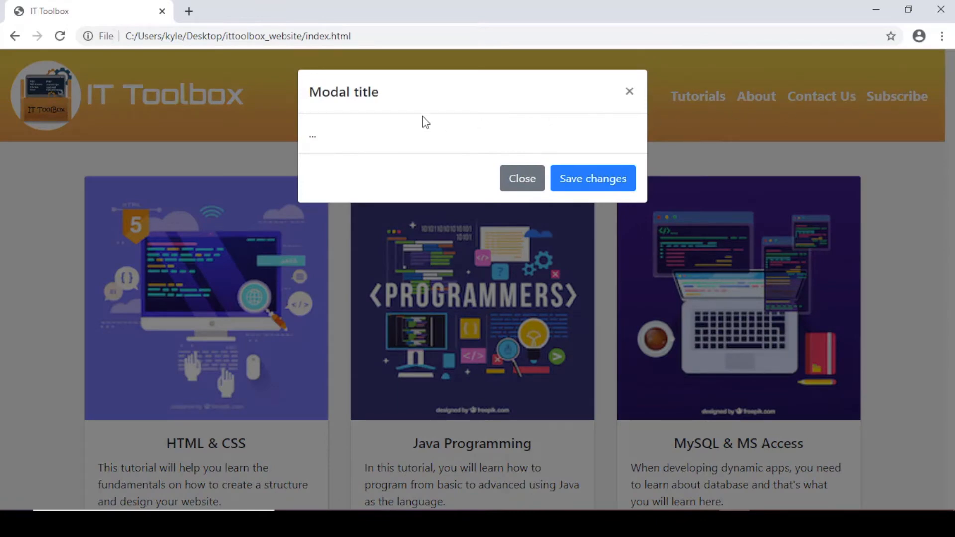
click(520, 179)
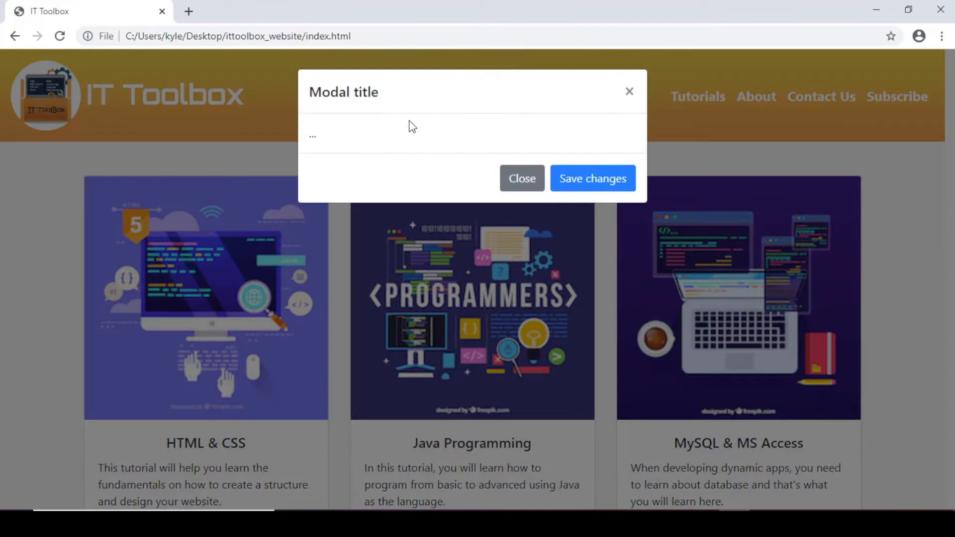
mouse_move(439, 129)
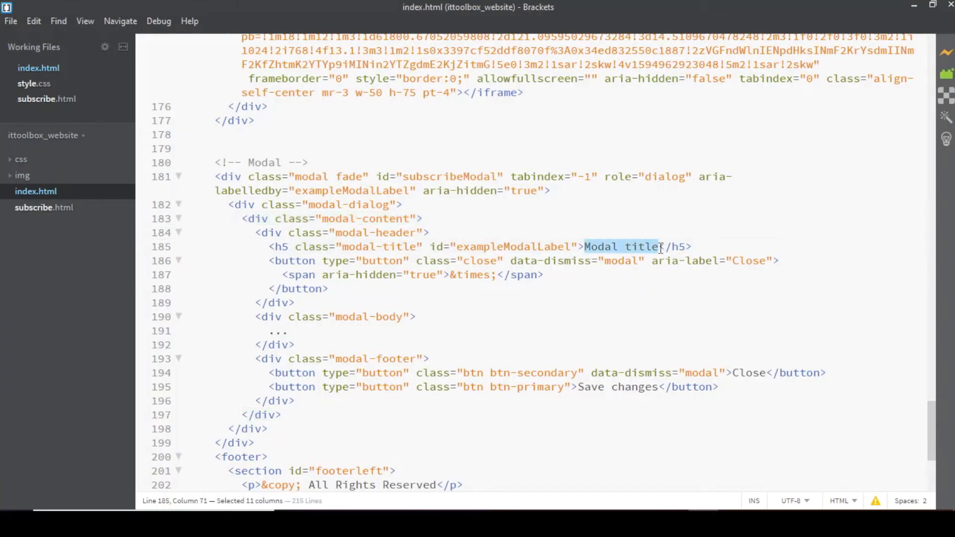
Step: Retitle the modal h5 'Subscription Form' and select the '...' placeholder in modal-body
text(Subscription Form)
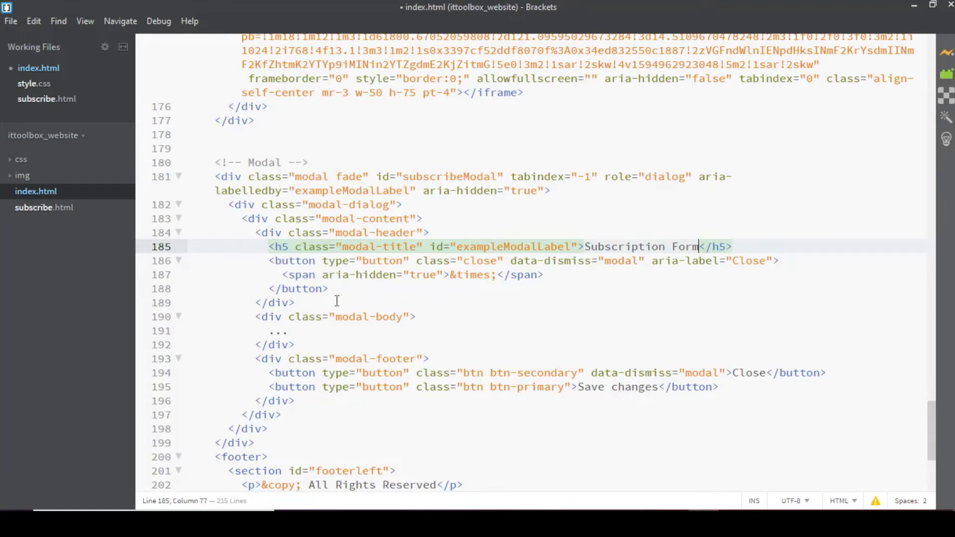
double_click(276, 331)
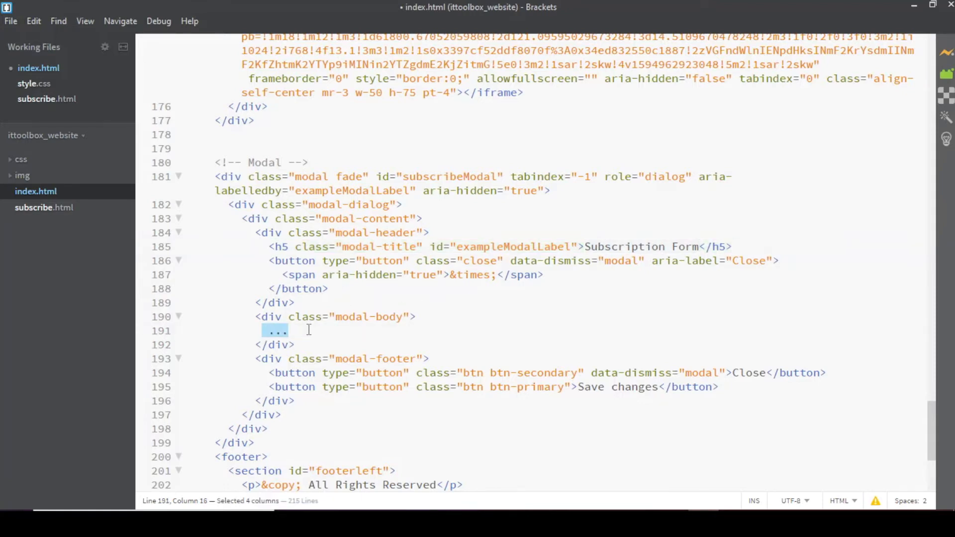
mouse_move(44, 213)
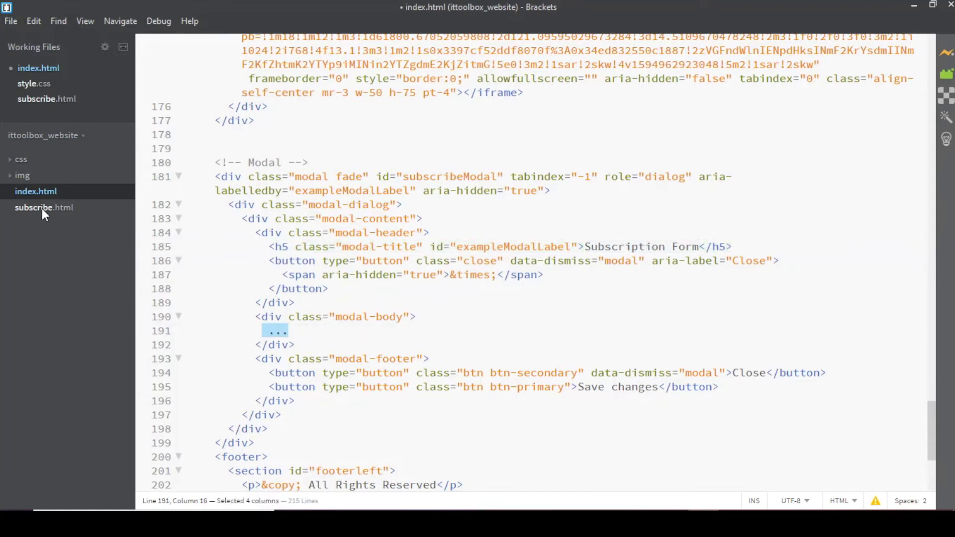
Step: Copy the <form> block from subscribe.html and paste it over the '...' in index.html's modal-body
click(44, 207)
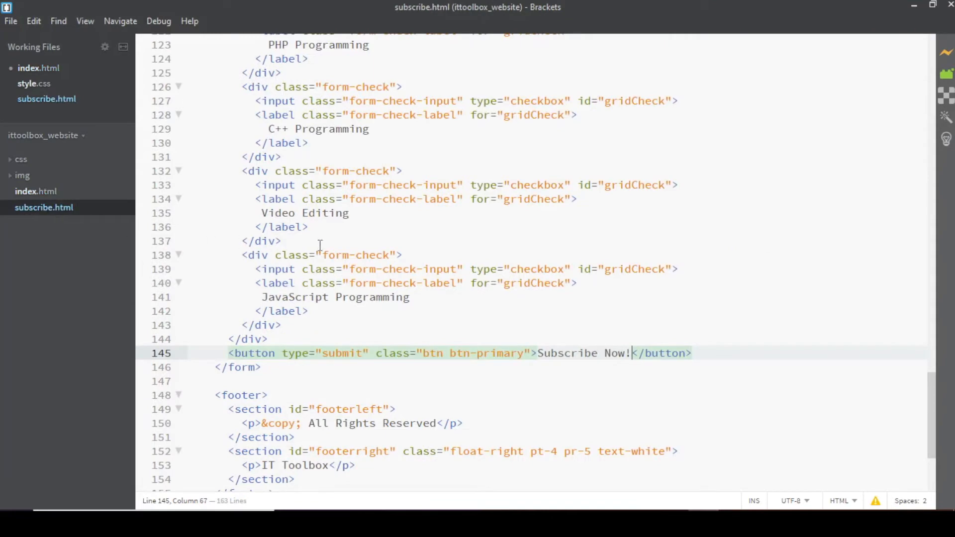
scroll(up, 3)
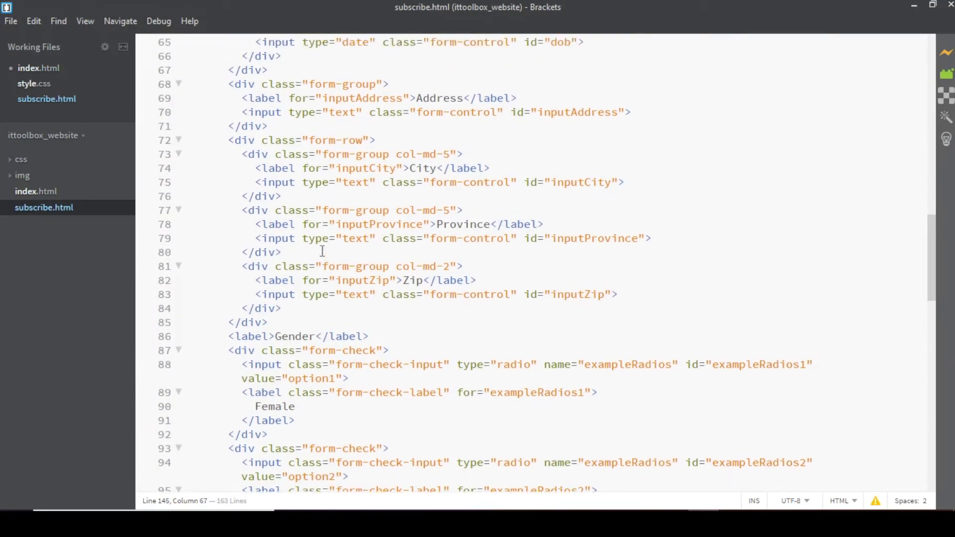
scroll(up, 3)
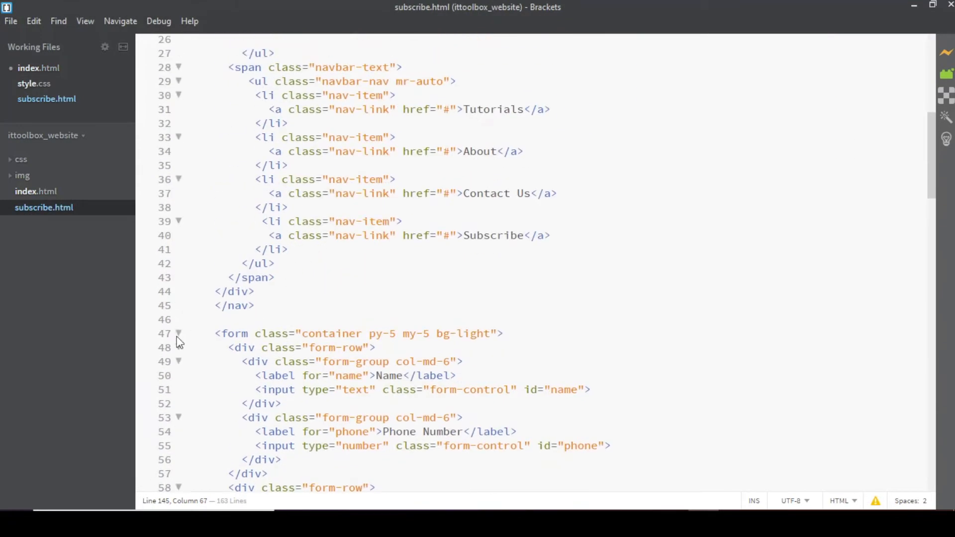
click(179, 334)
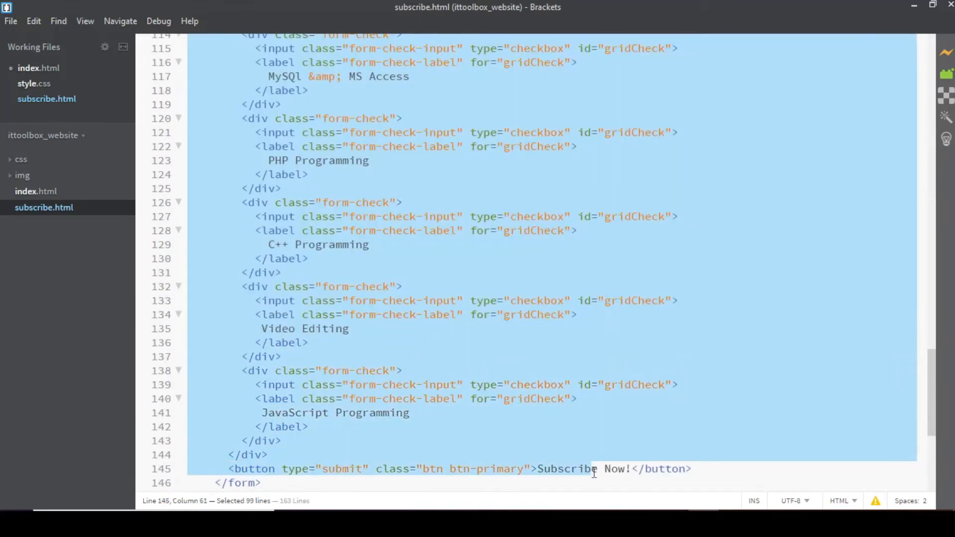
click(588, 484)
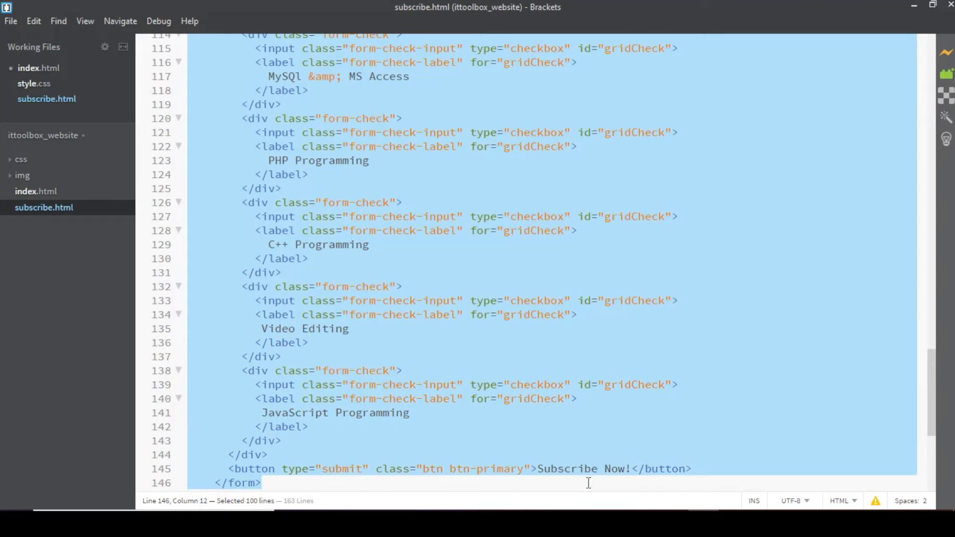
mouse_move(116, 260)
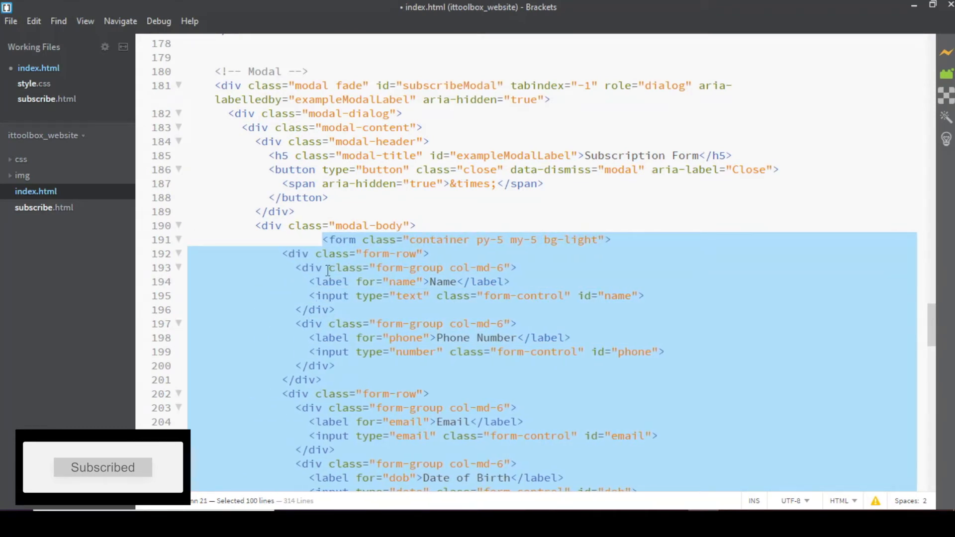
click(322, 239)
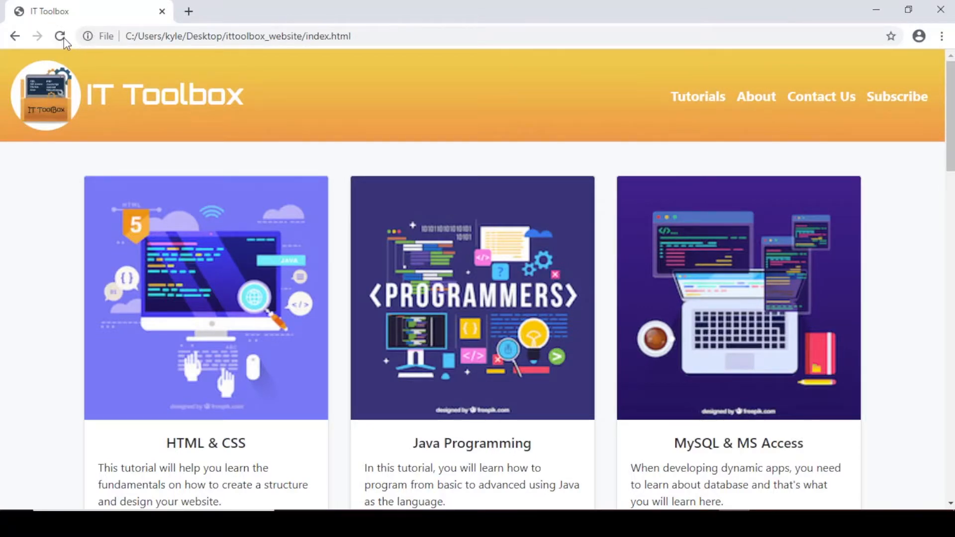
Step: Preview the modal's embedded form in Chrome, then return to the <form class="container py-5 my-5 bg-light"> line
click(897, 96)
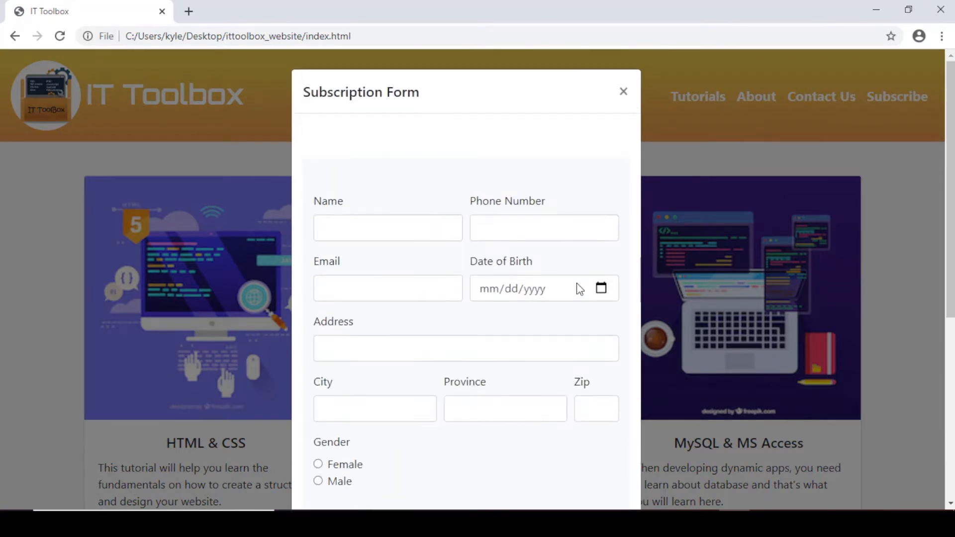
mouse_move(394, 129)
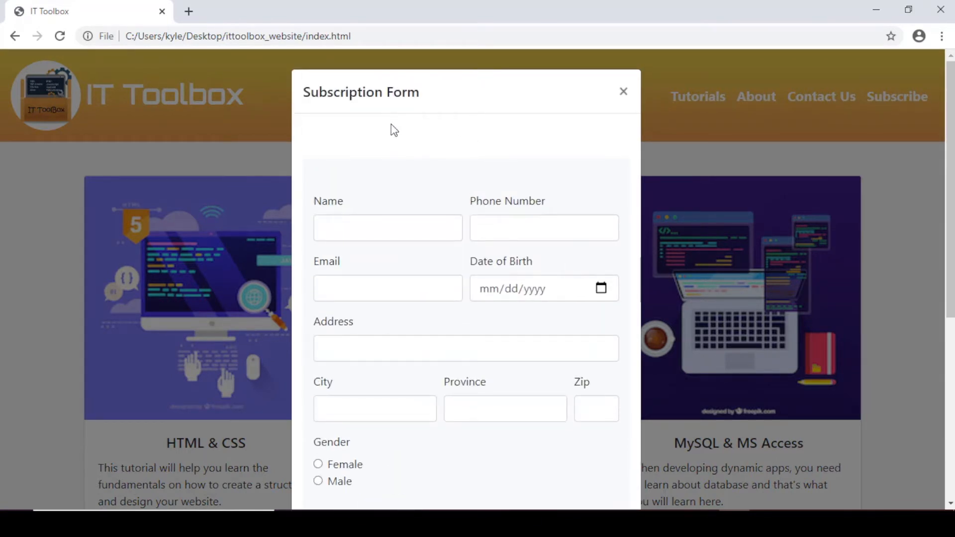
mouse_move(419, 140)
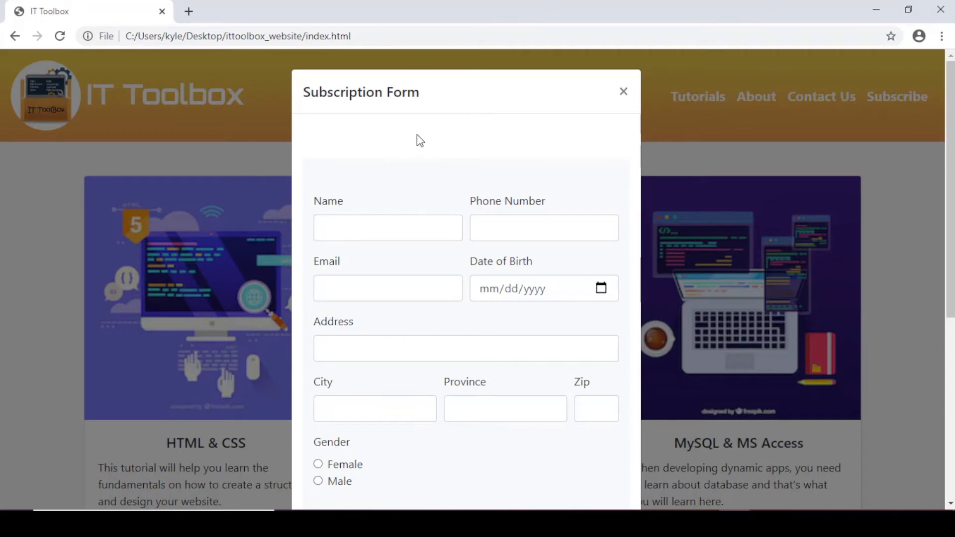
mouse_move(425, 140)
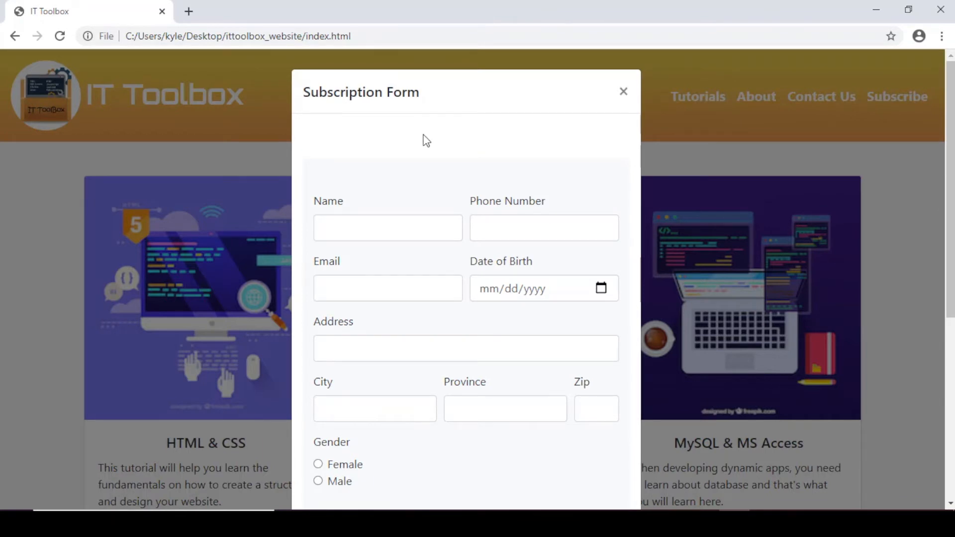
scroll(down, 3)
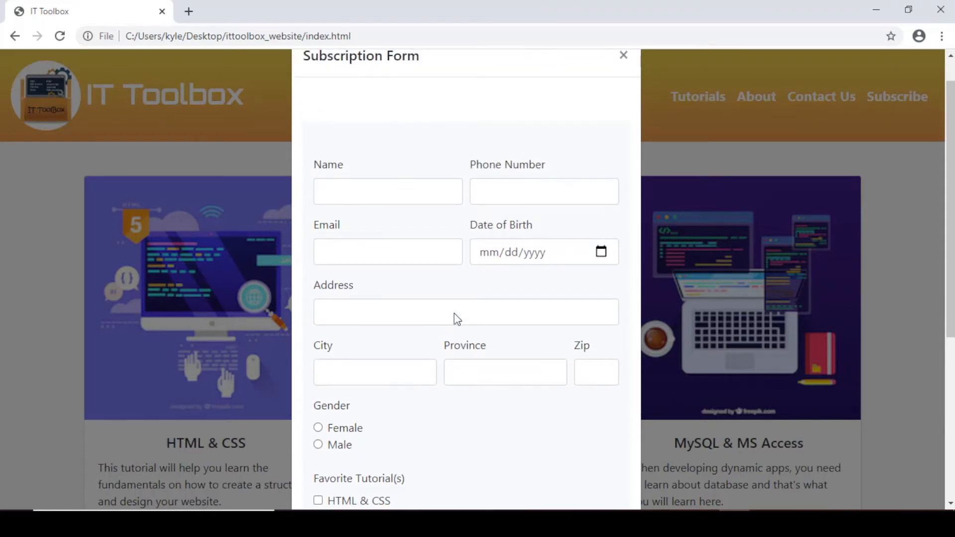
mouse_move(373, 143)
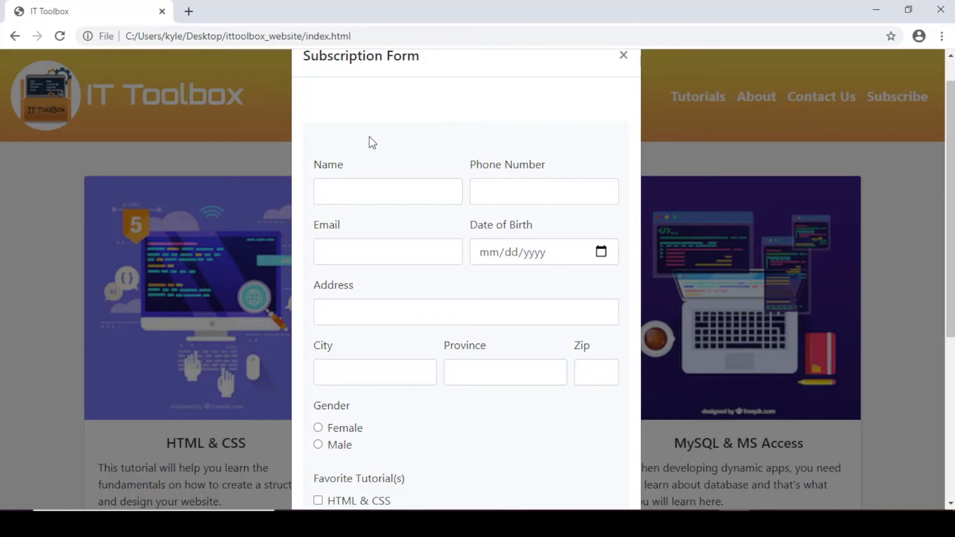
mouse_move(617, 392)
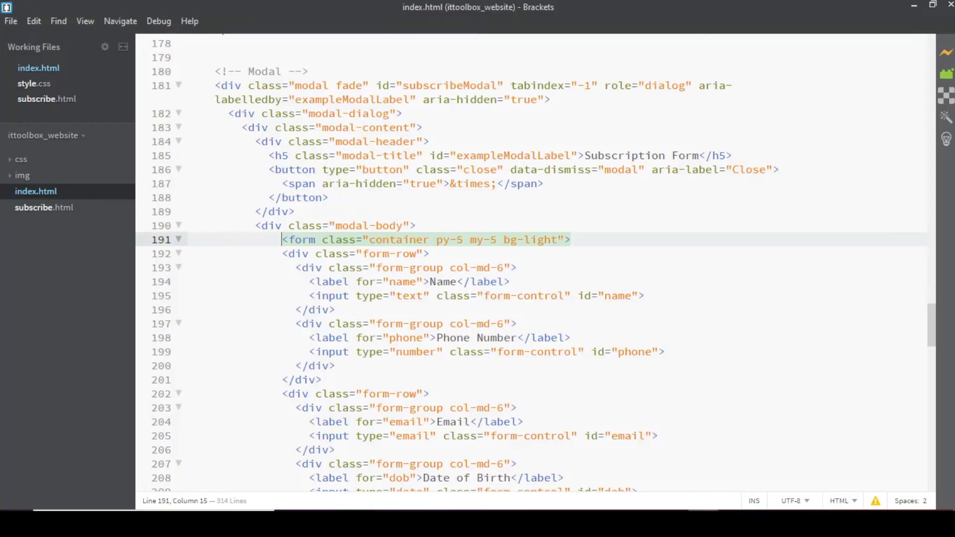
Step: Remove bg-light from the modal form's classes and change its padding from py-5 to py-2
double_click(508, 240)
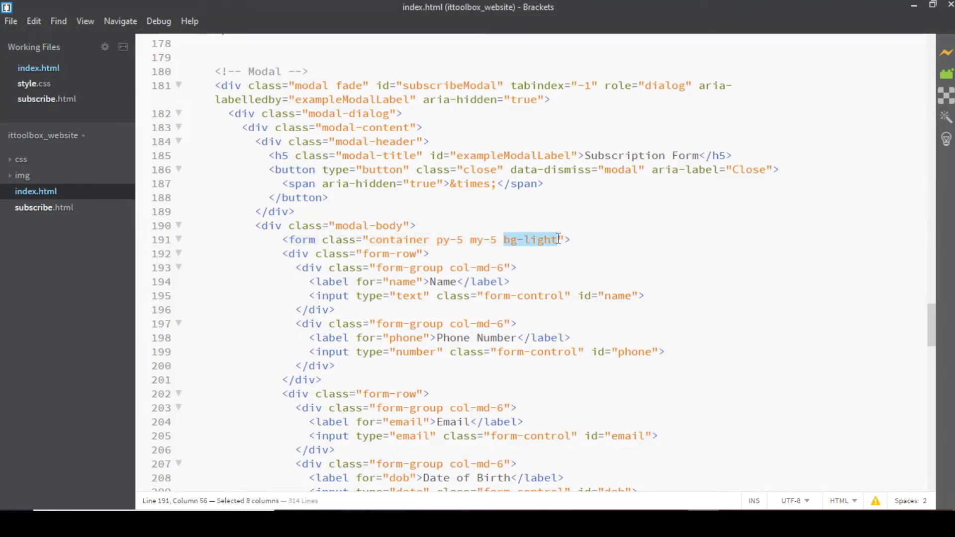
key(Delete)
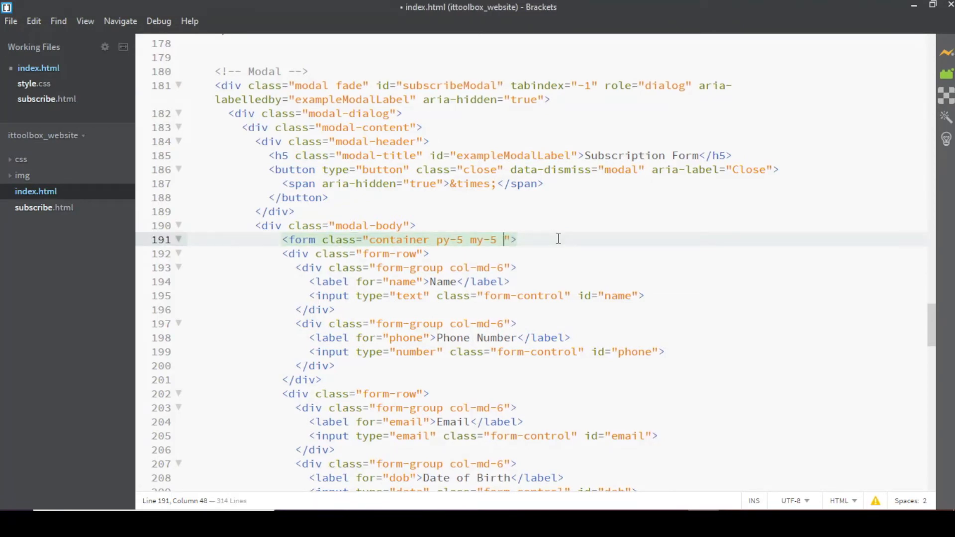
key(Backspace)
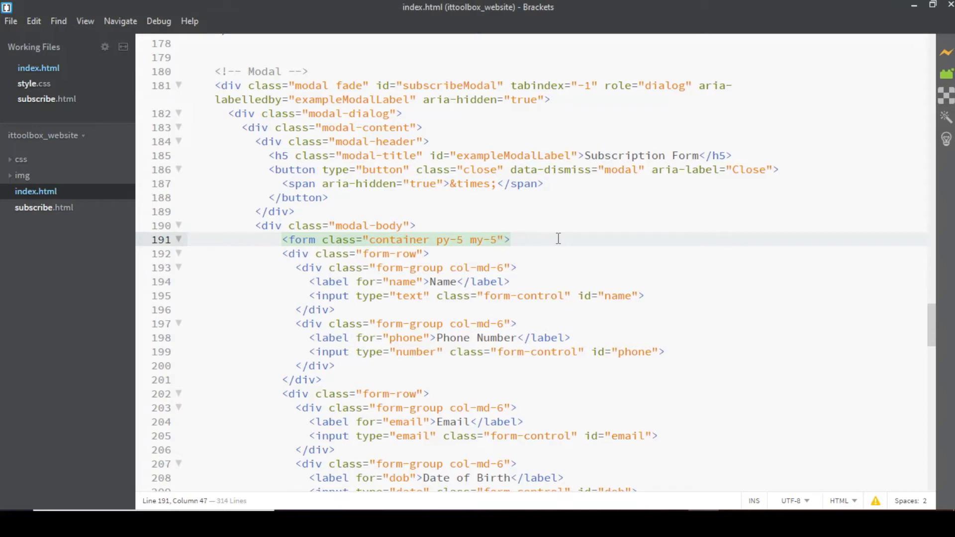
click(460, 239)
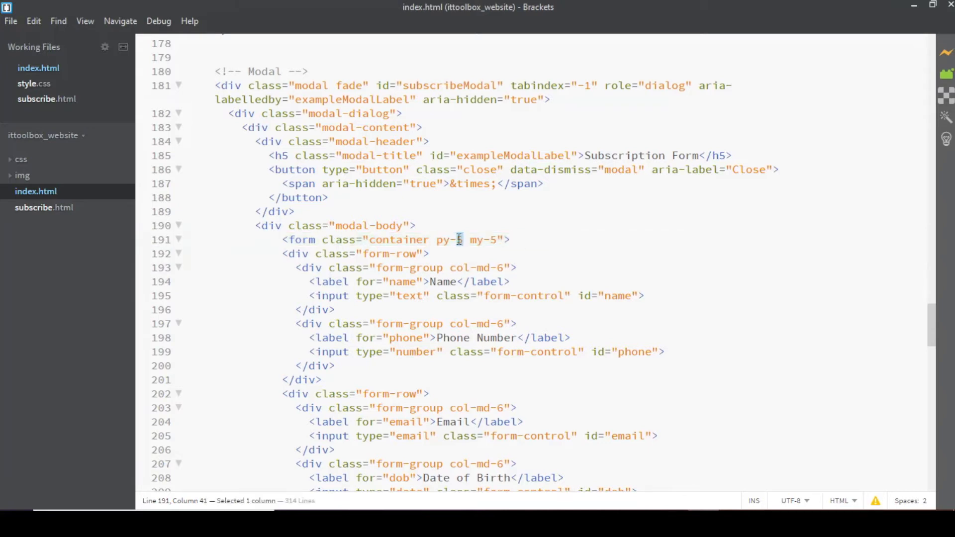
text(2)
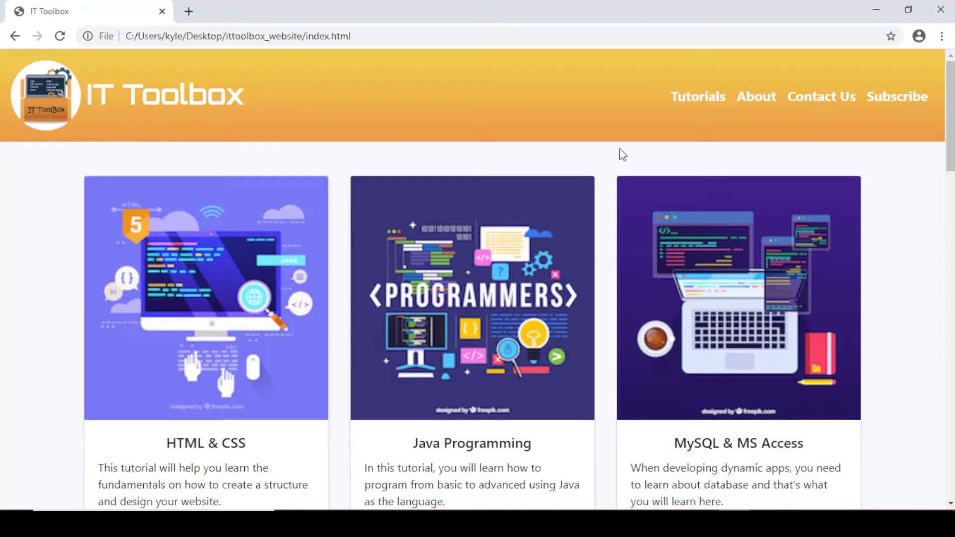
mouse_move(897, 97)
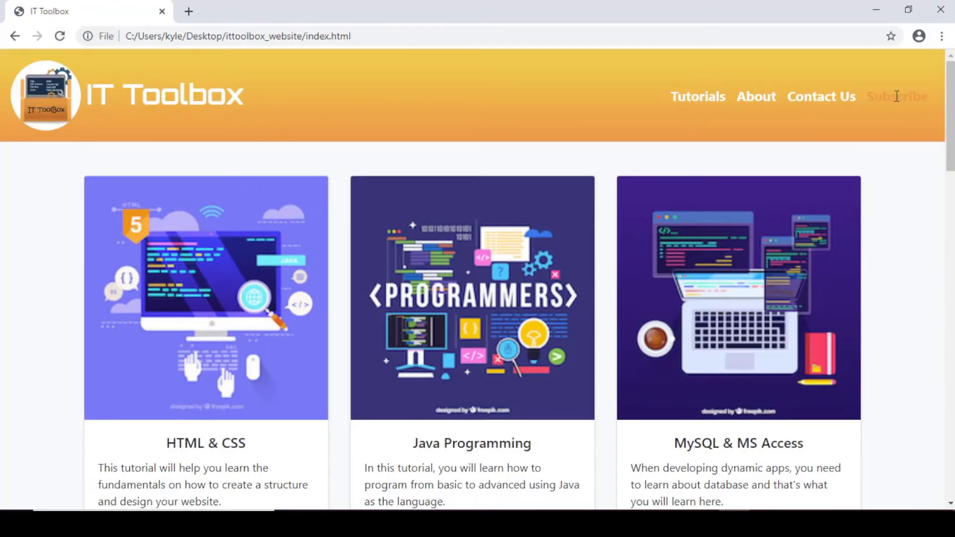
Step: Reopen the Subscribe modal in Chrome and check the form's reduced py-2 spacing
click(897, 96)
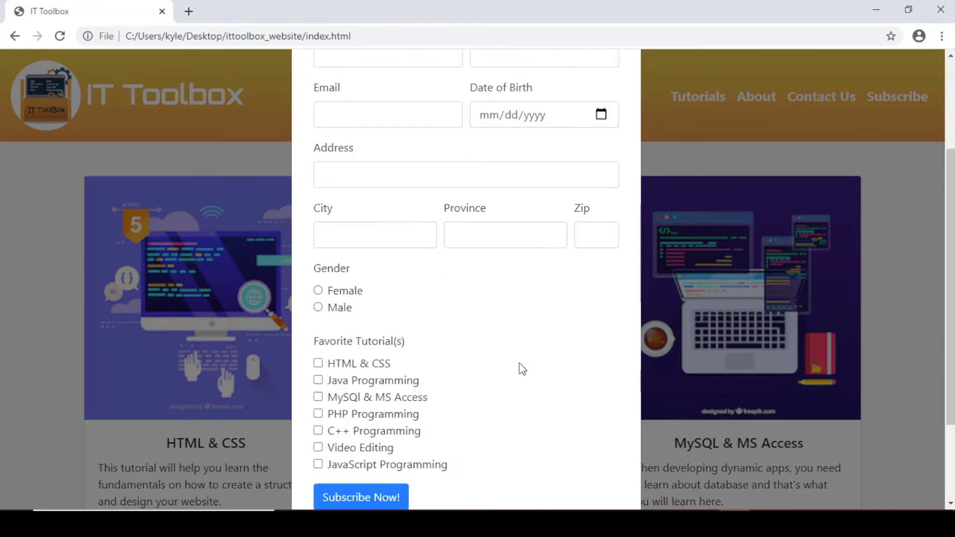
scroll(down, 3)
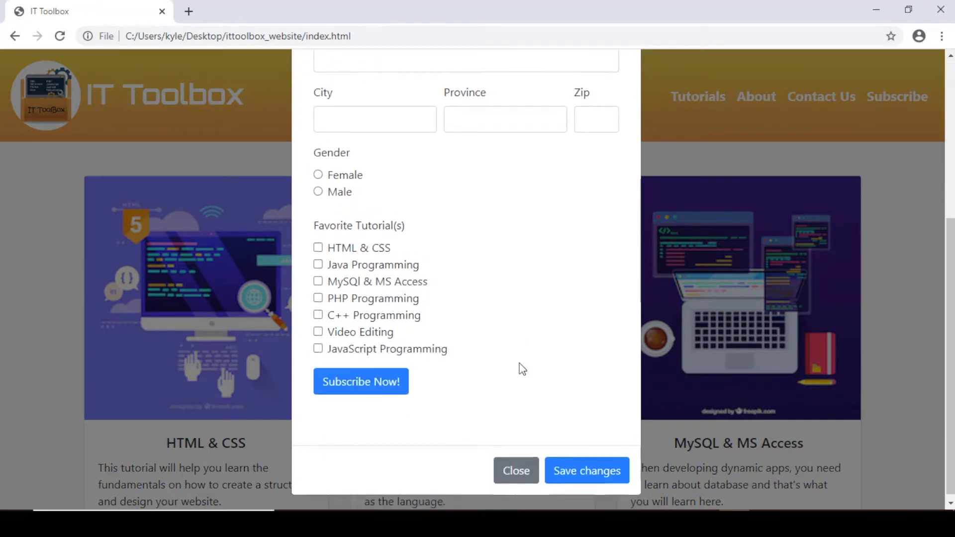
scroll(up, 3)
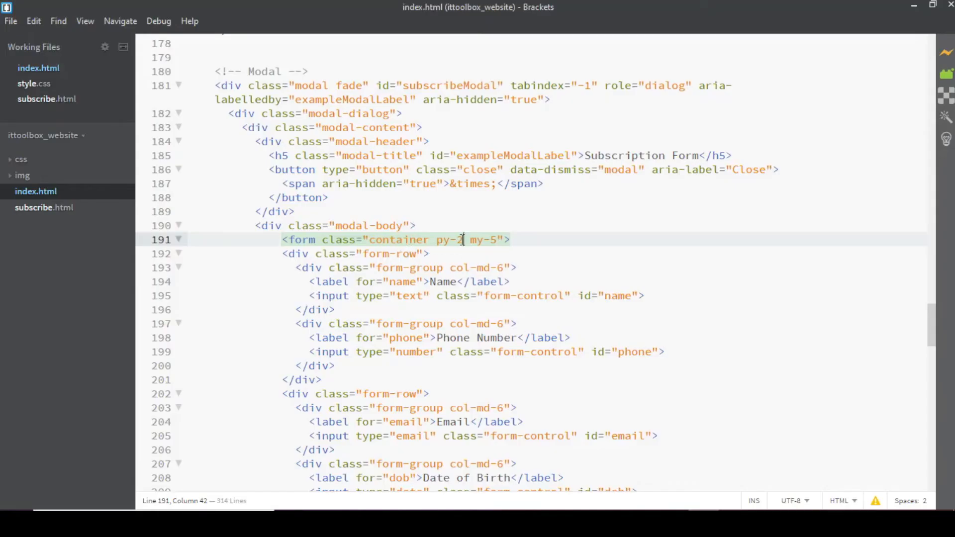
Step: Strip py-2 and my-5 from the form's class, leaving class="container", and save
key(Backspace)
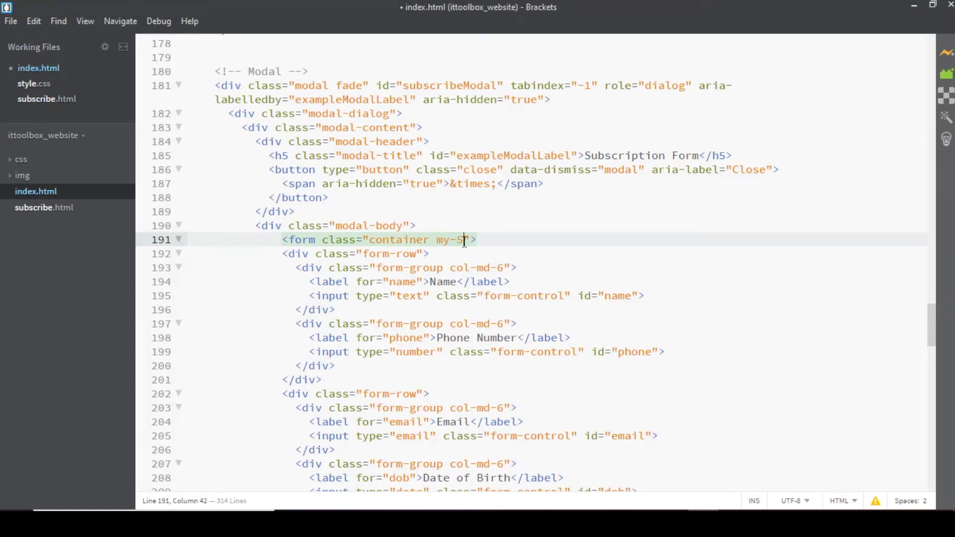
key(BackSpace)
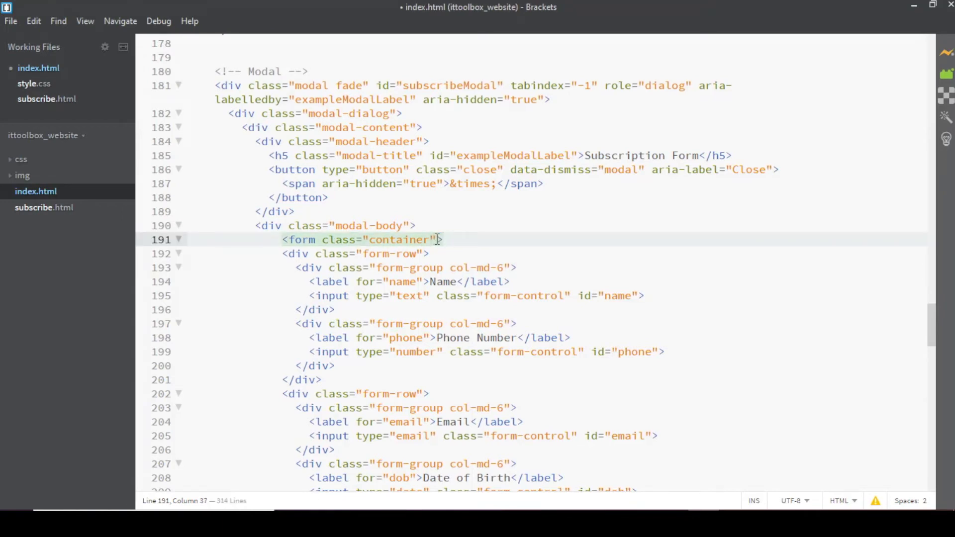
key(ctrl+s)
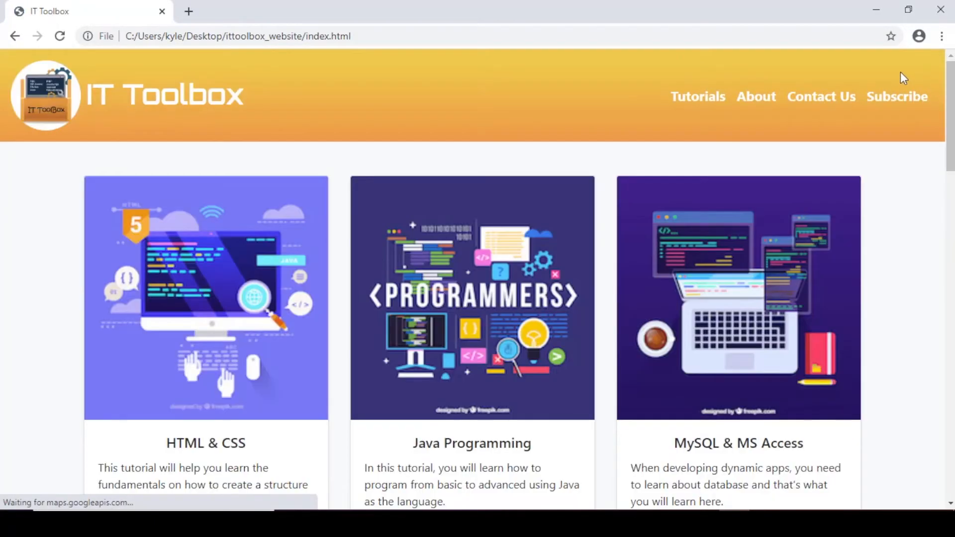
Step: Reopen the Subscribe modal in Chrome to confirm the fields sit right under the title
click(896, 97)
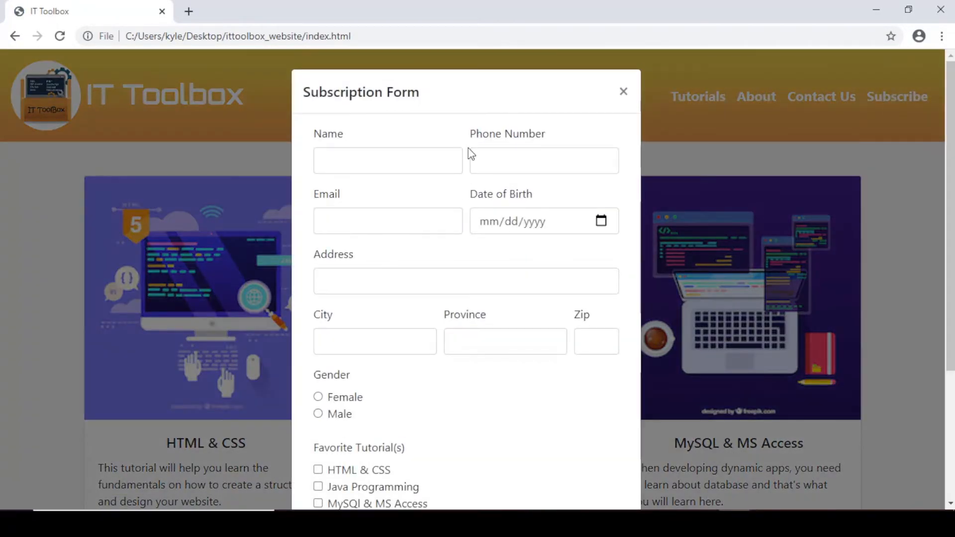
scroll(down, 3)
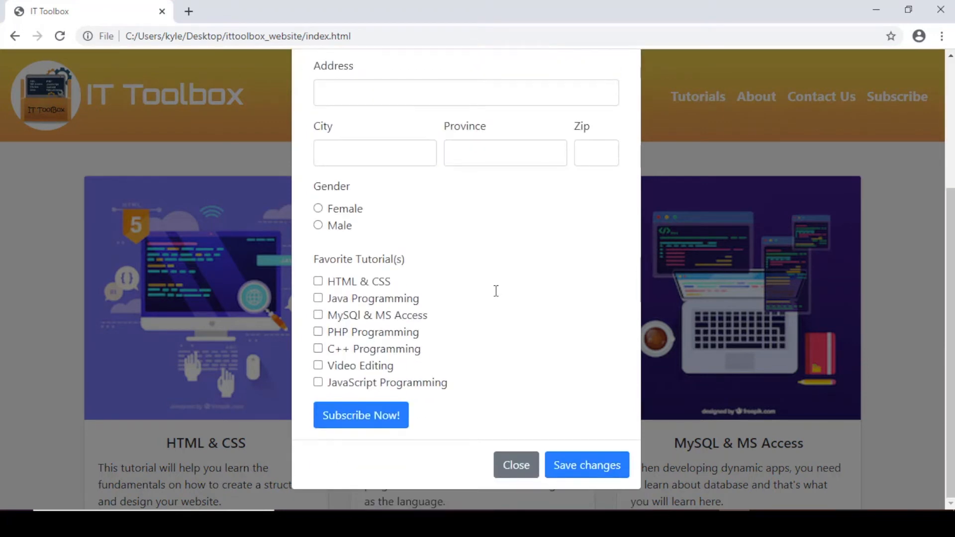
scroll(up, 3)
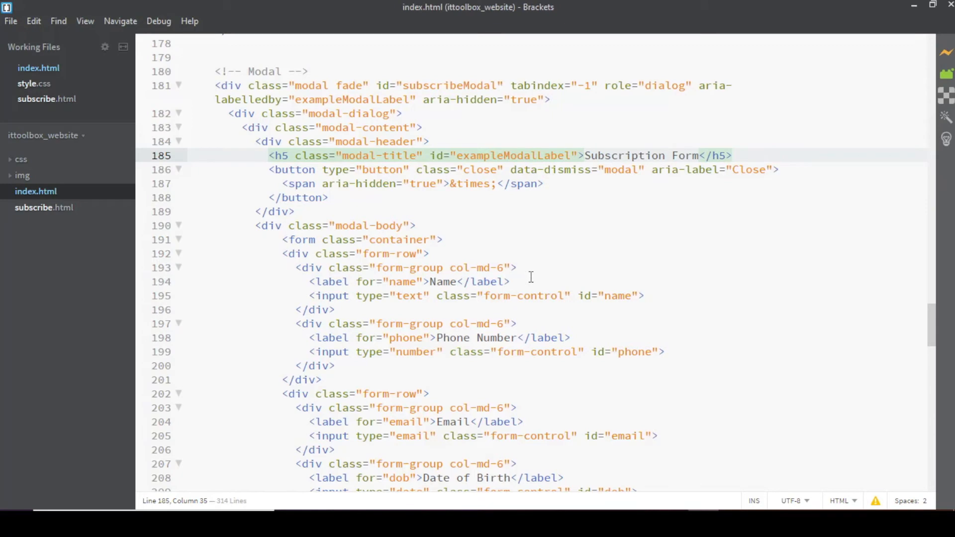
Step: Delete the form's own Subscribe Now! submit button line from index.html
scroll(down, 3)
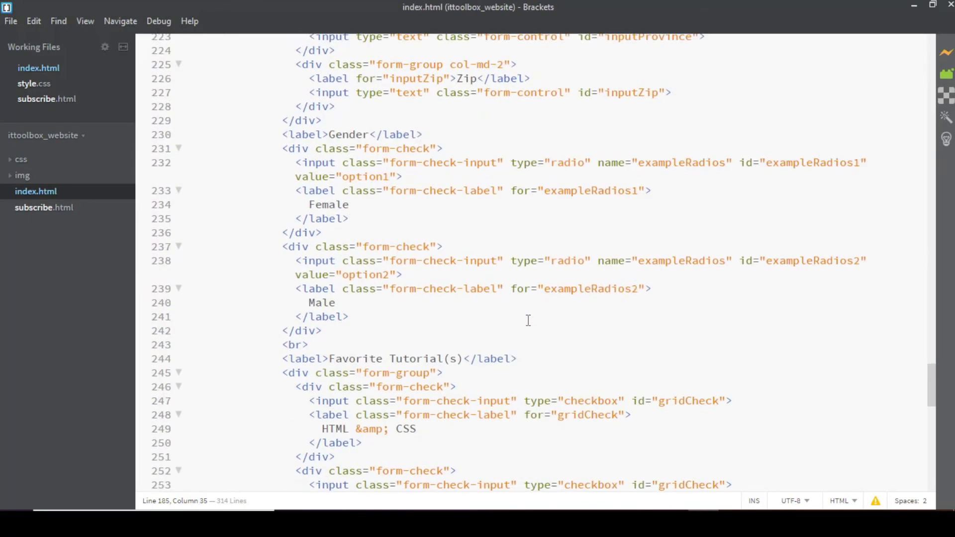
scroll(down, 3)
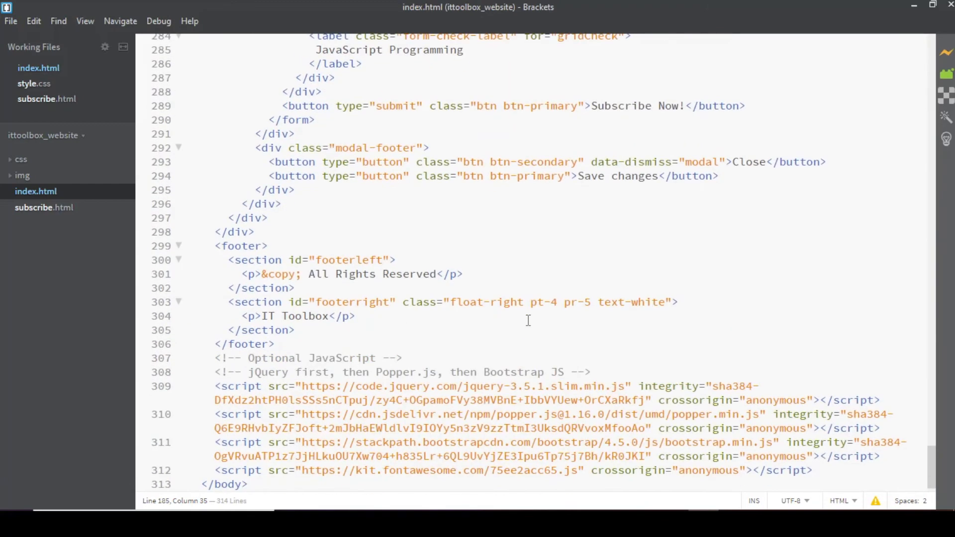
scroll(up, 3)
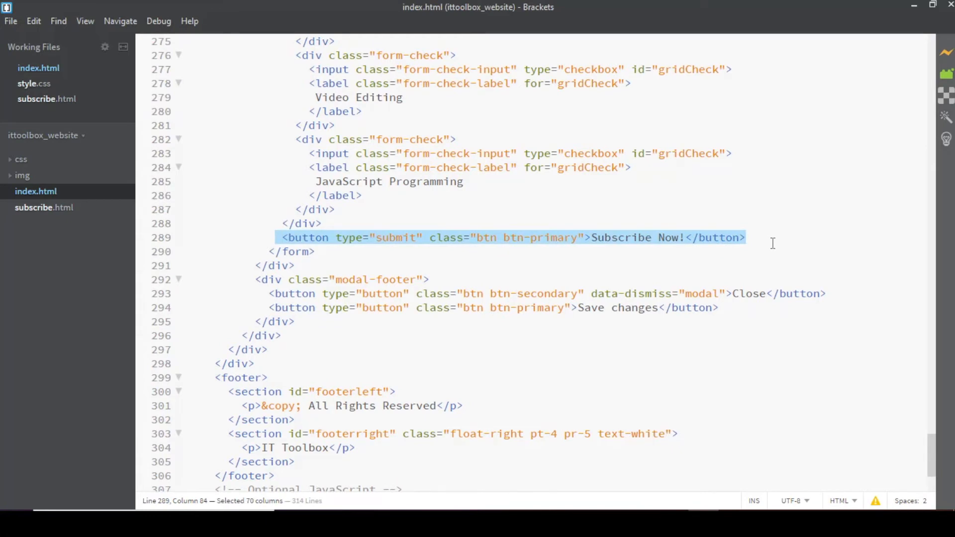
key(Delete)
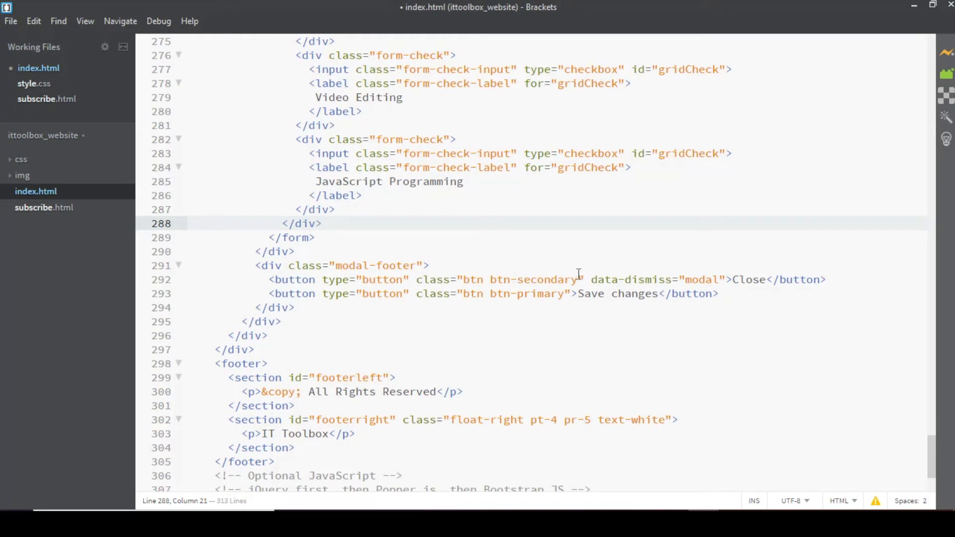
mouse_move(734, 278)
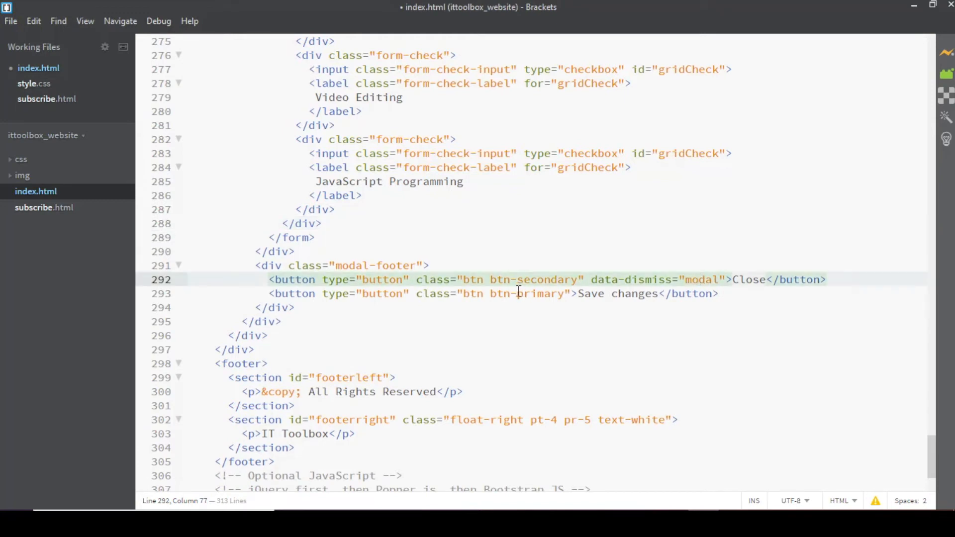
Step: Relabel the modal footer's Save changes button as Subscribe Now!
double_click(614, 293)
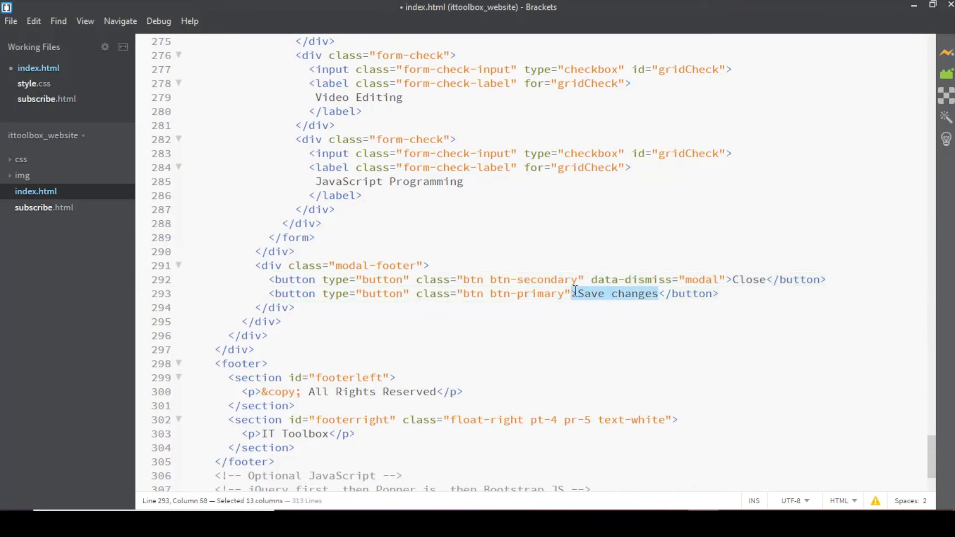
text(Subscrob)
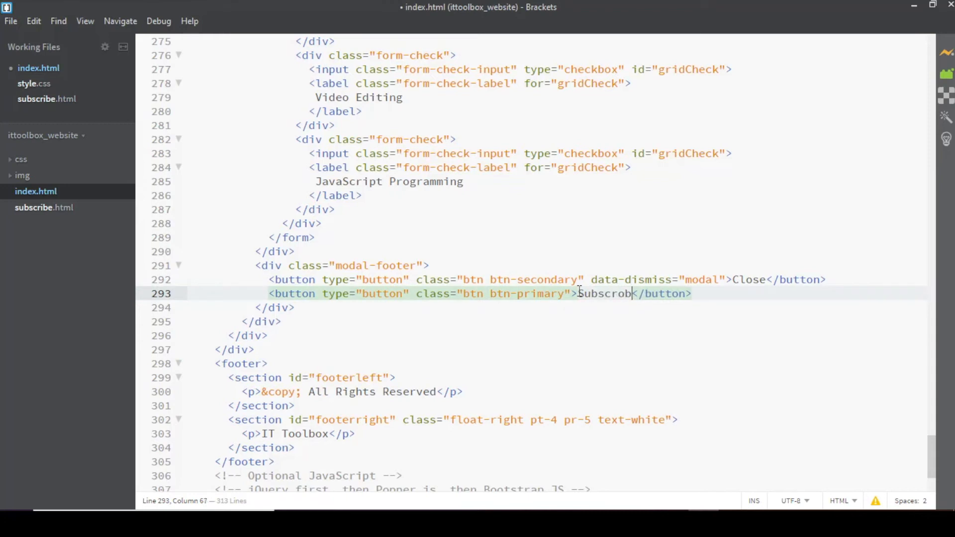
key(Backspace)
text(ibe Now)
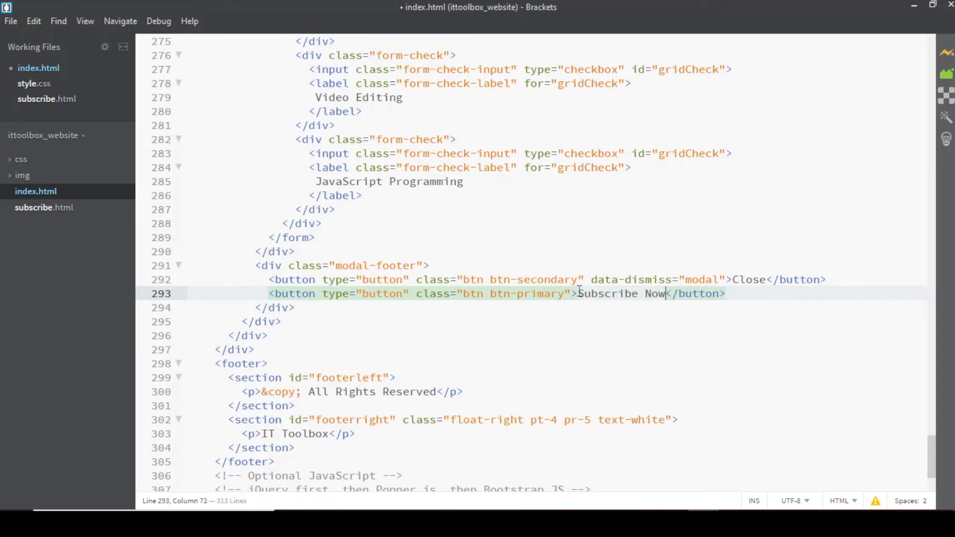
text(!)
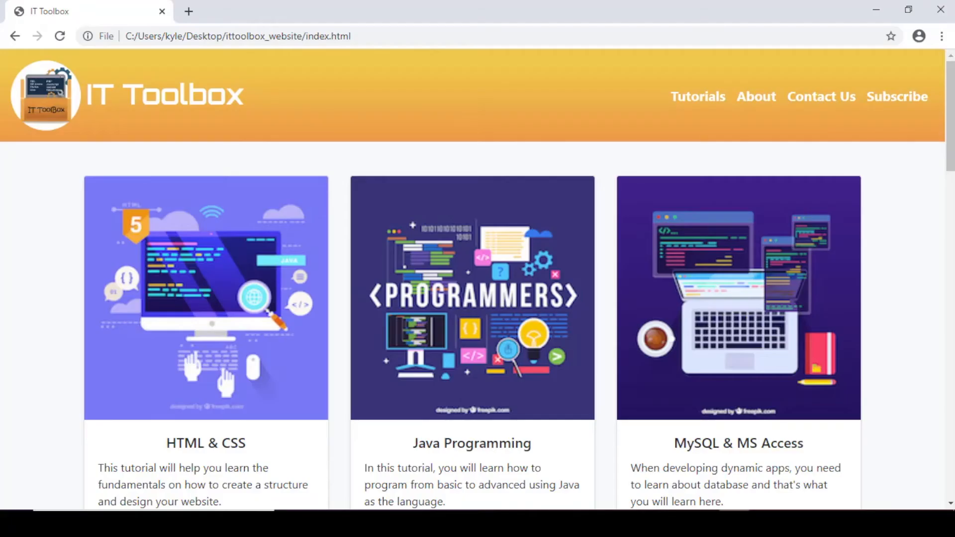
Step: Check the modal shows a single footer Subscribe Now! button beside Close, then reload
click(897, 96)
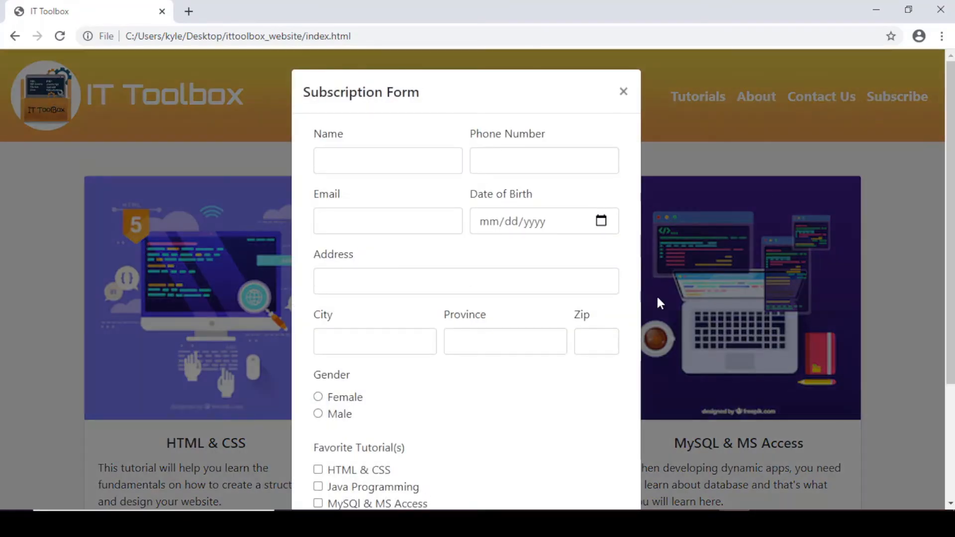
scroll(down, 3)
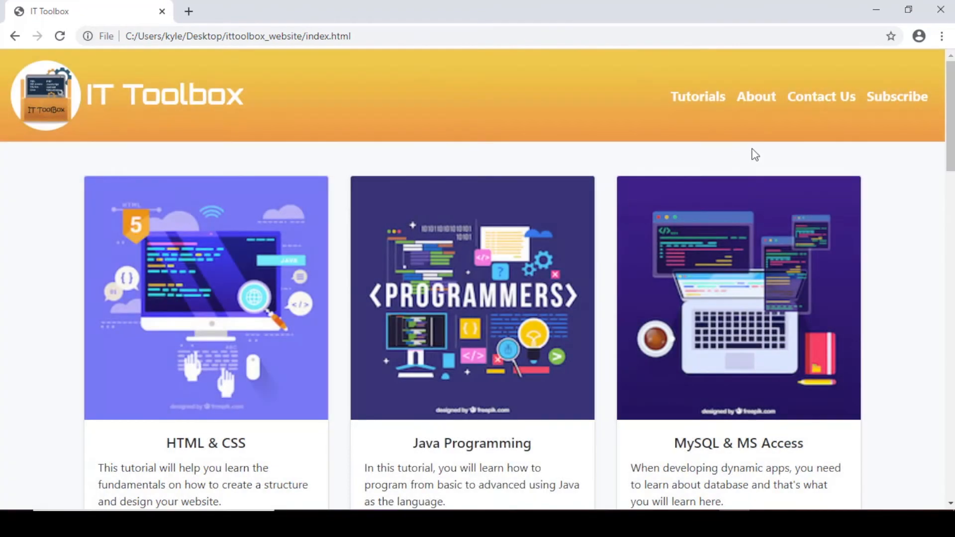
click(897, 96)
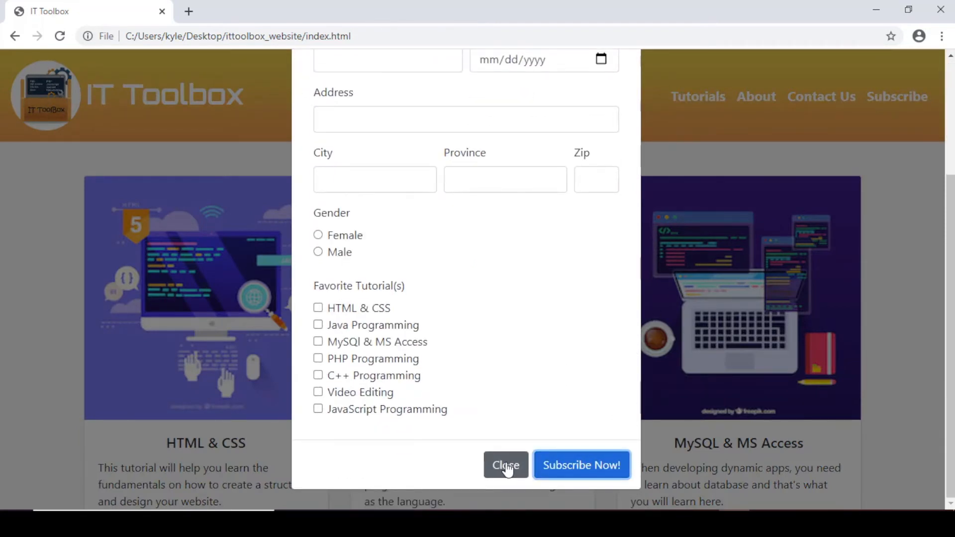
click(506, 465)
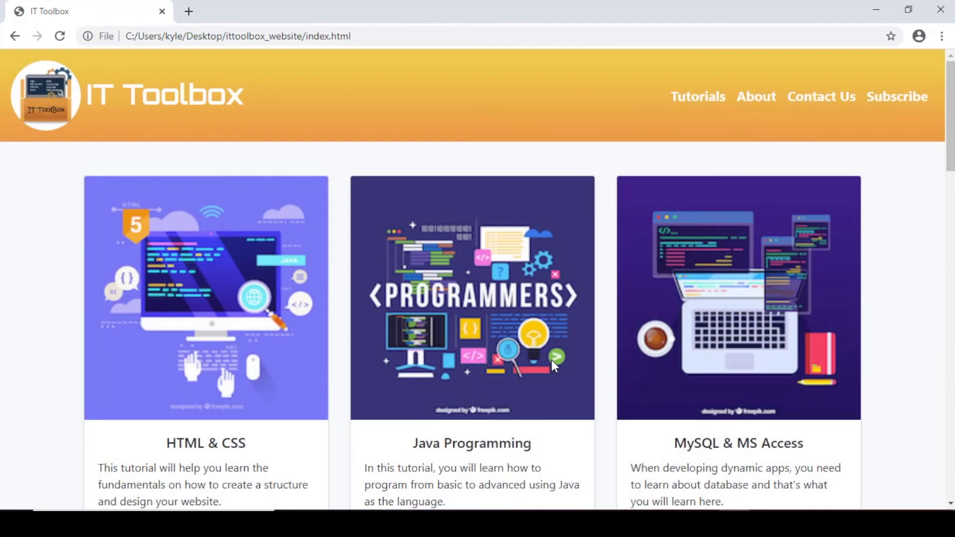
Step: Reopen the Subscription Form and try ticking the HTML & CSS tutorial checkbox
click(897, 97)
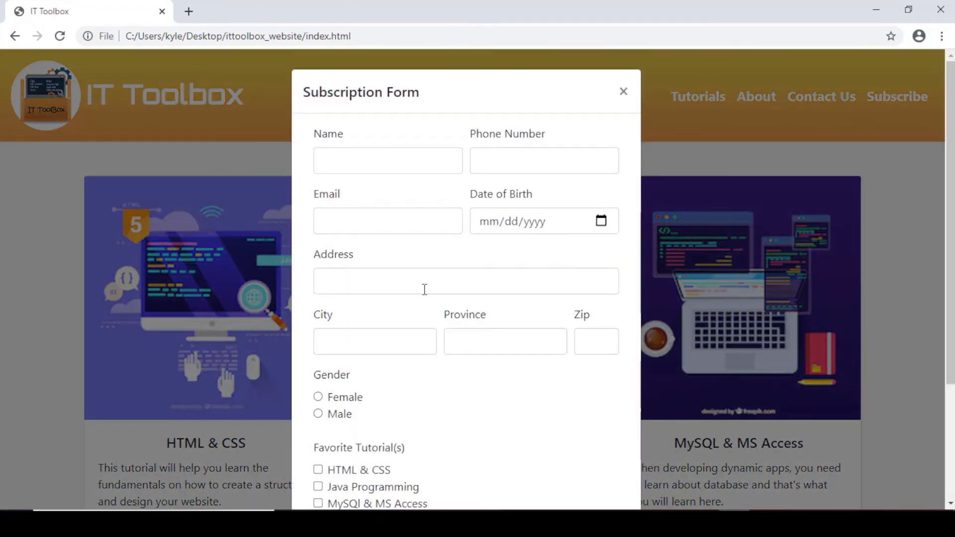
scroll(down, 3)
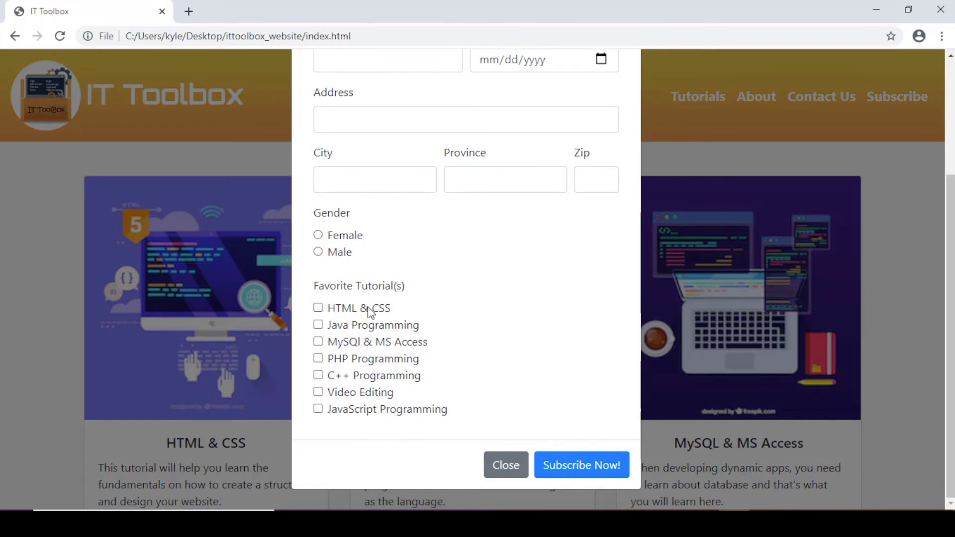
mouse_move(359, 349)
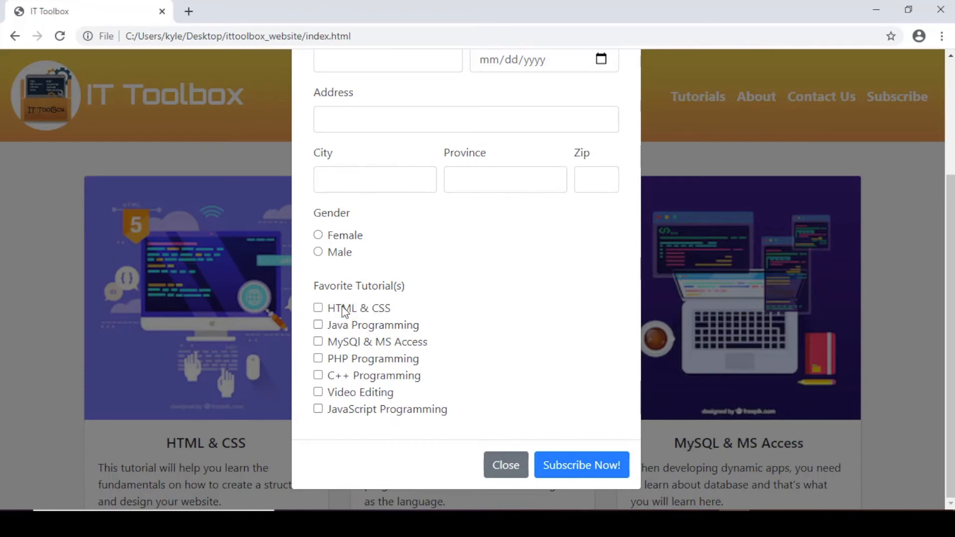
click(317, 342)
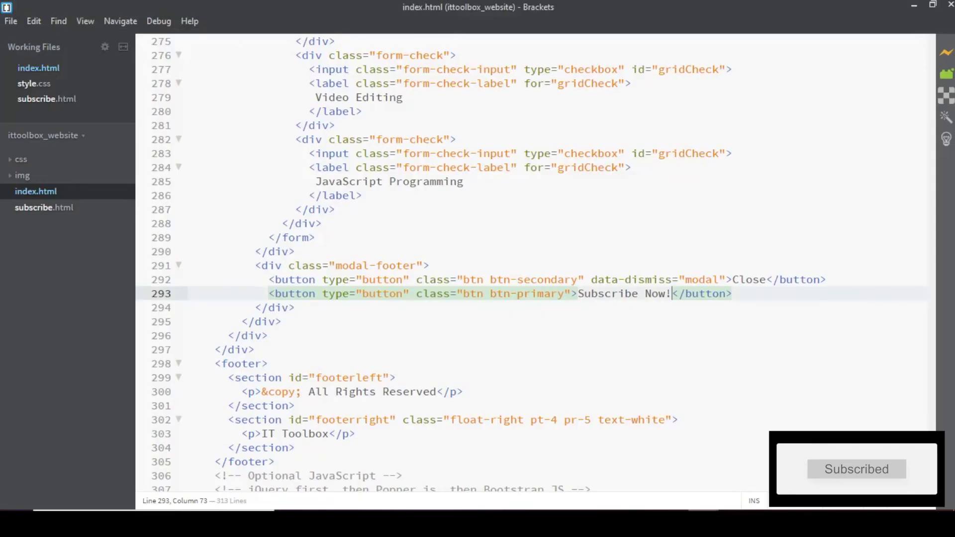
Step: Number the Favorite Tutorial checkbox ids and label for= values as gridCheck1 through gridCheck4
scroll(up, 3)
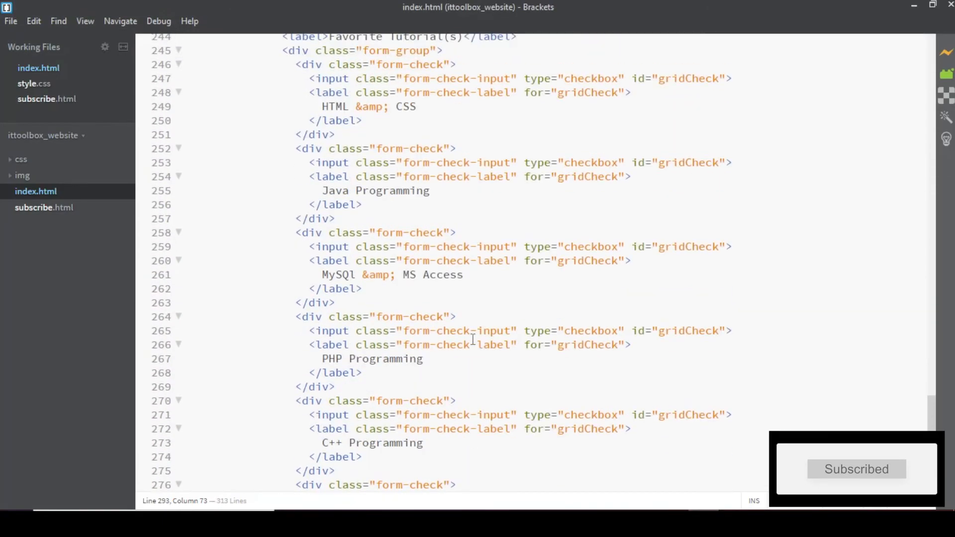
scroll(up, 3)
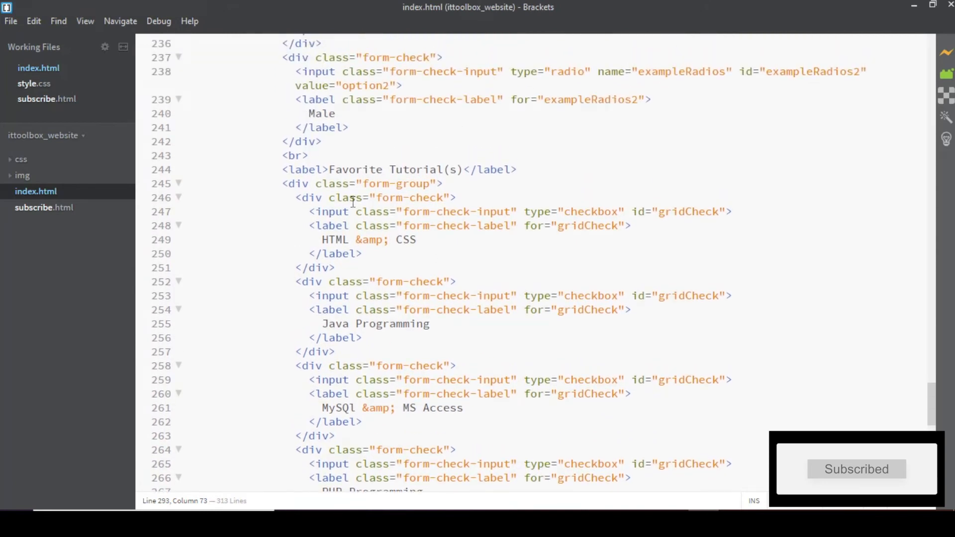
double_click(588, 226)
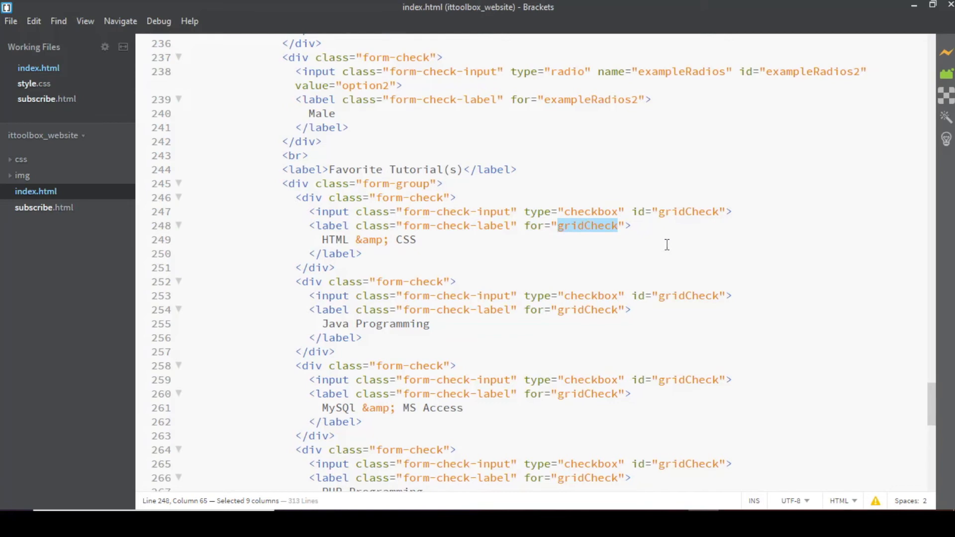
mouse_move(678, 212)
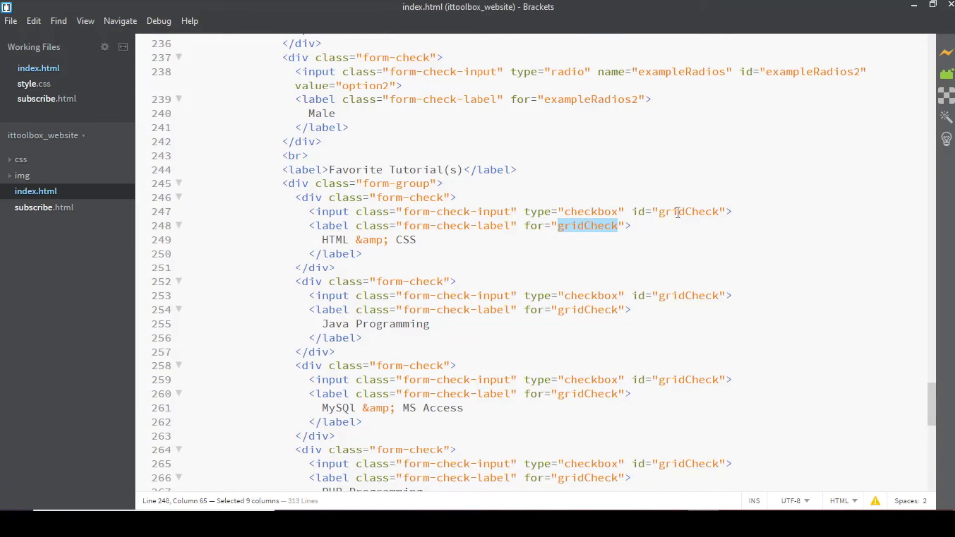
click(718, 295)
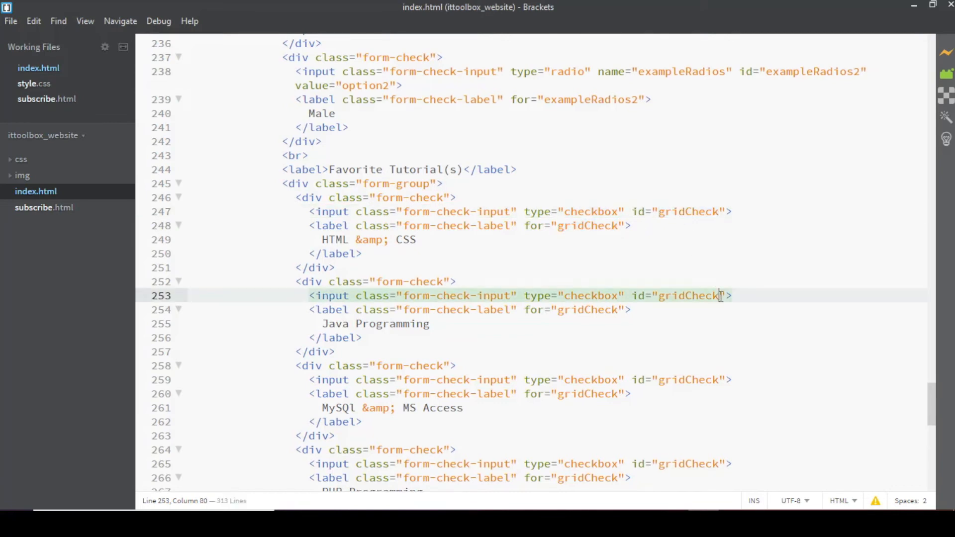
text(1)
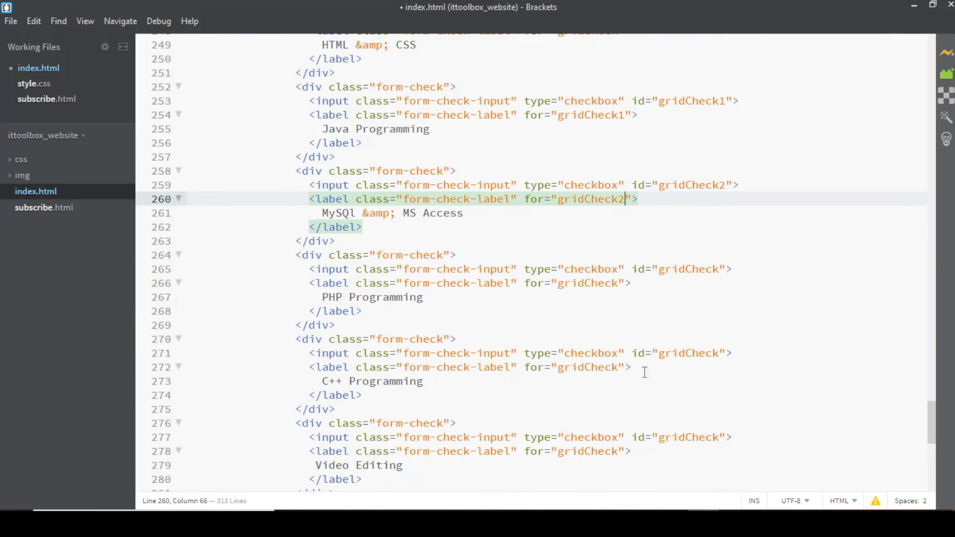
click(722, 269)
text(3)
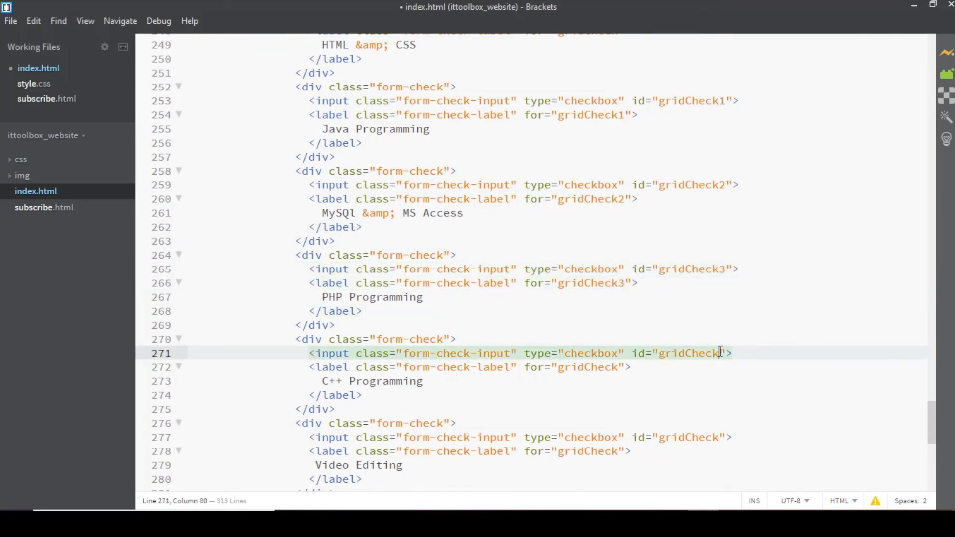
text(4)
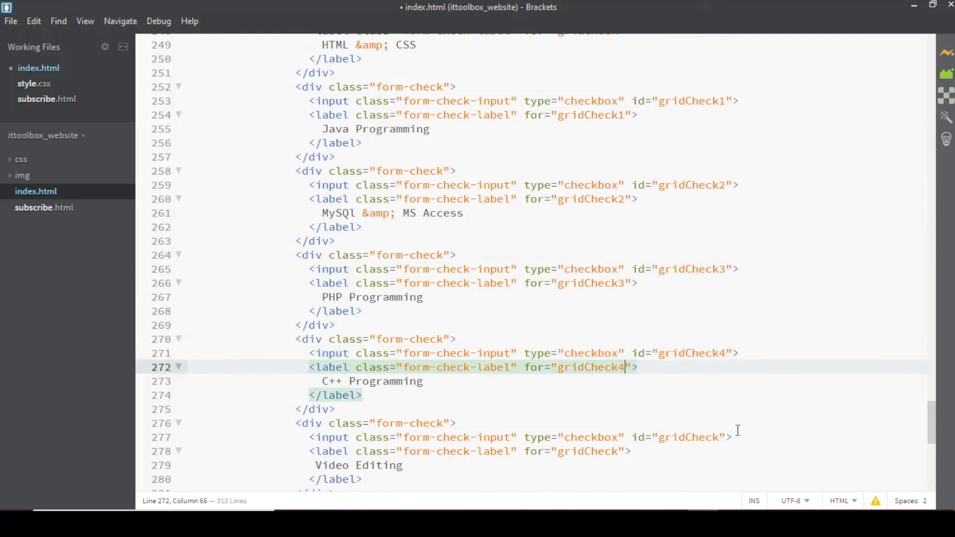
click(723, 437)
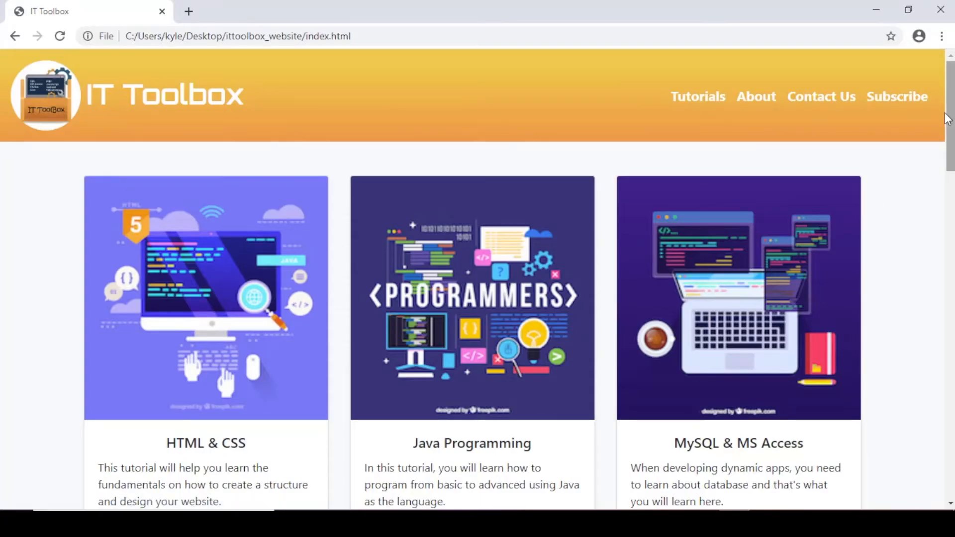
Step: Reopen the Subscription Form and tick the tutorial checkboxes, Video Editing and JavaScript Programming included
click(897, 97)
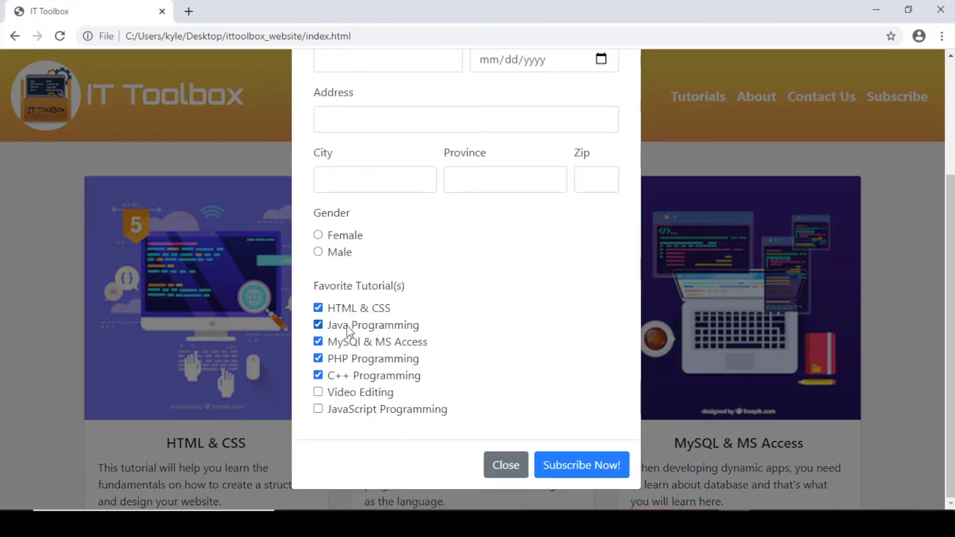
click(317, 393)
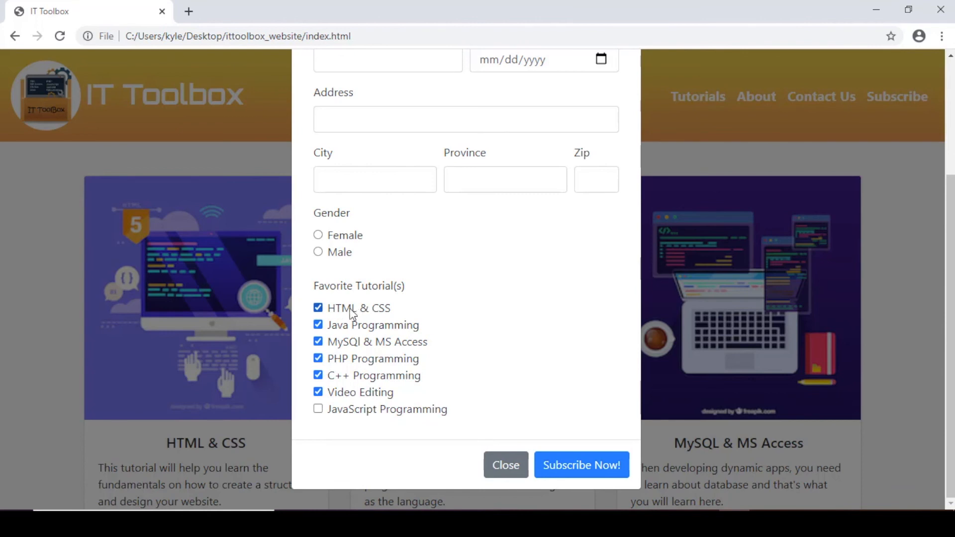
mouse_move(376, 315)
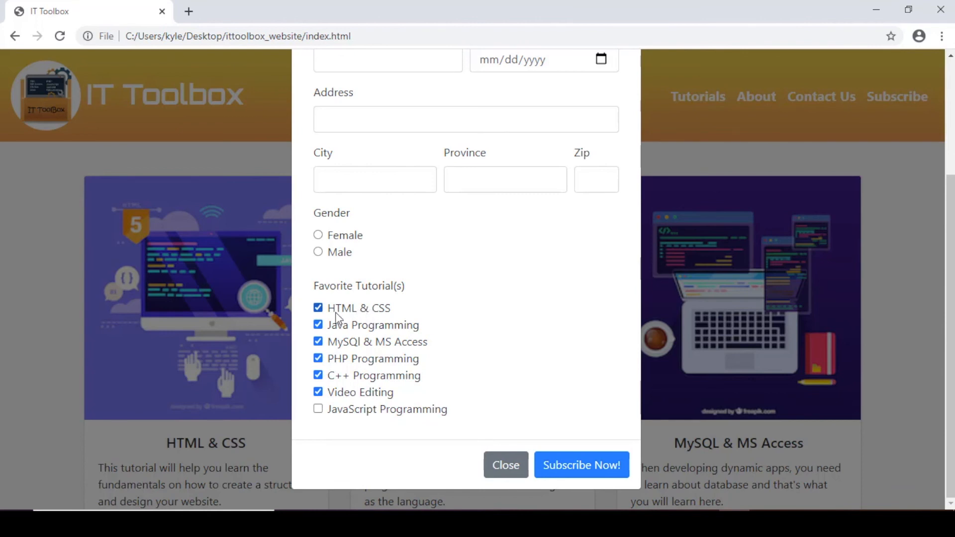
click(318, 409)
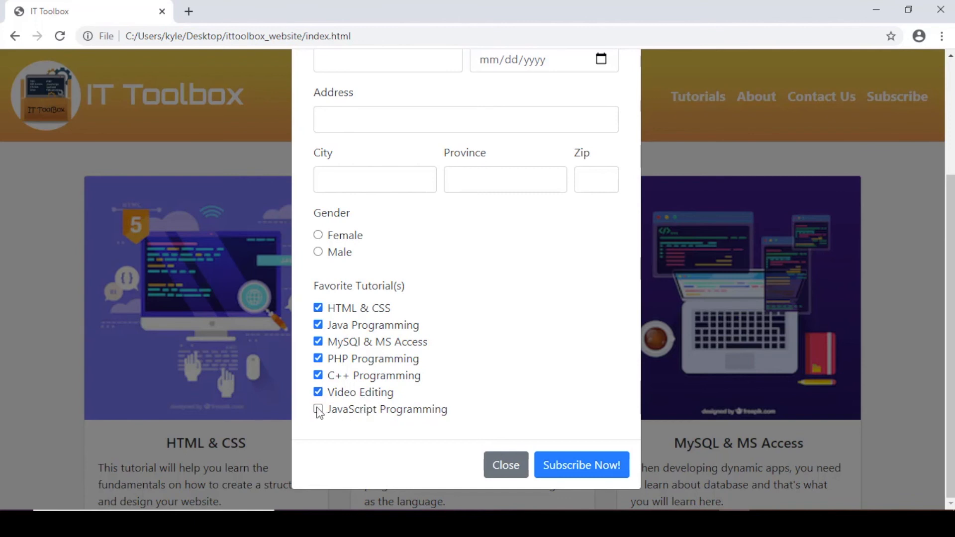
click(318, 410)
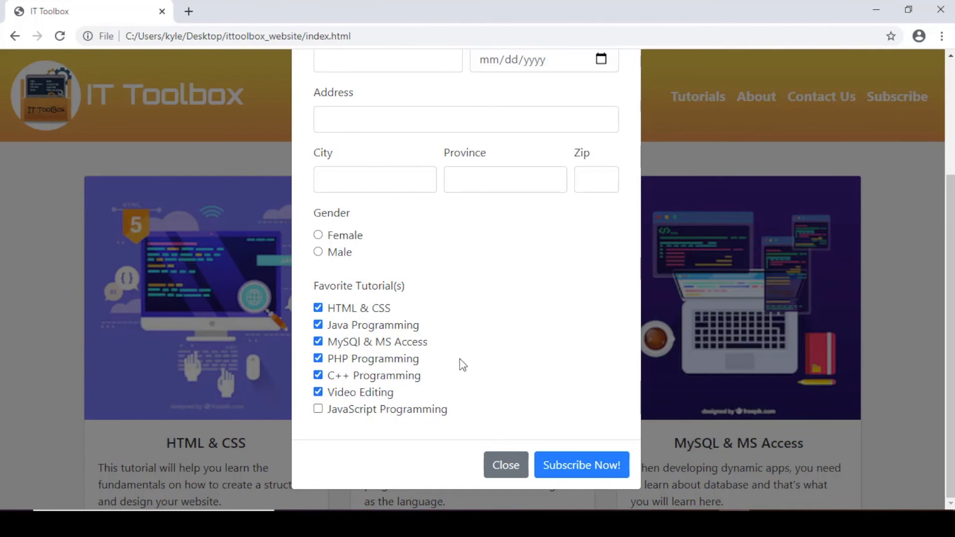
click(506, 465)
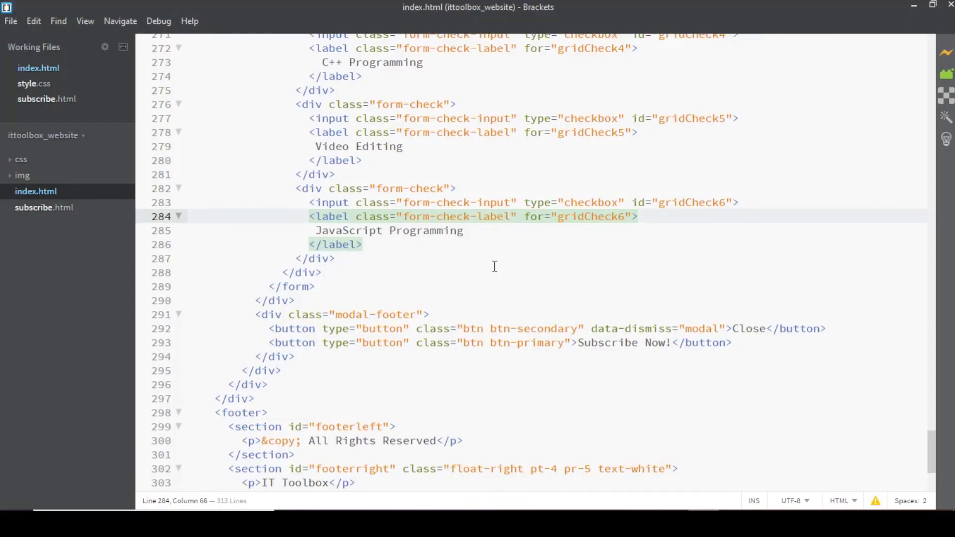
scroll(up, 3)
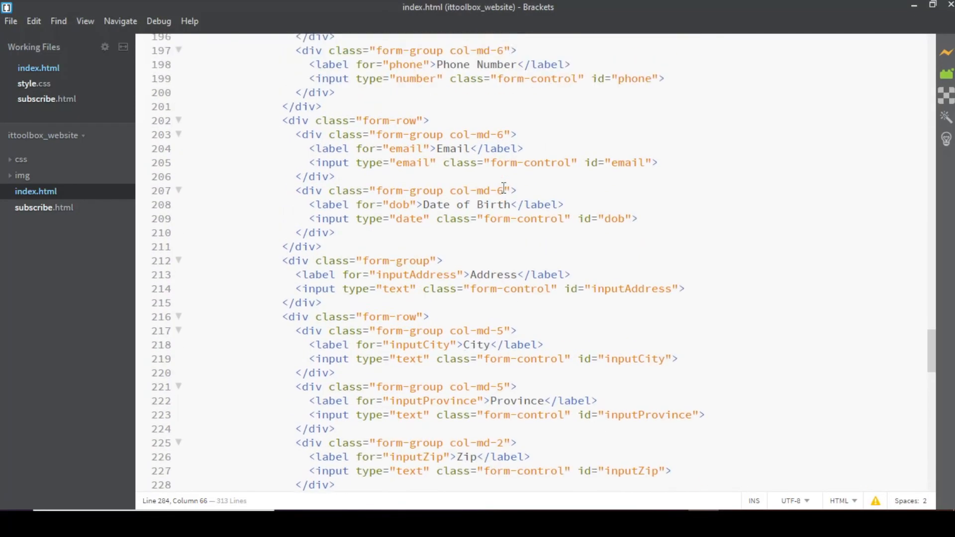
scroll(up, 3)
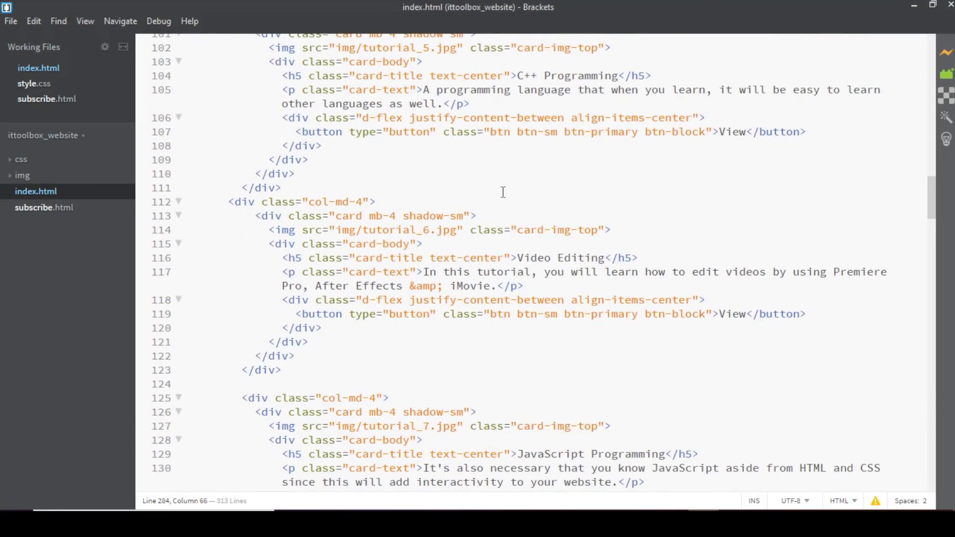
scroll(up, 3)
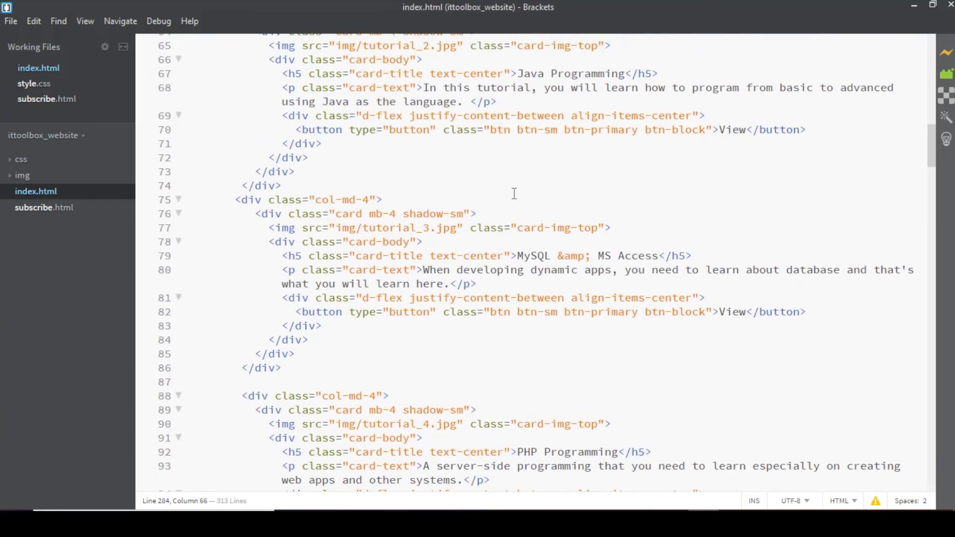
scroll(up, 3)
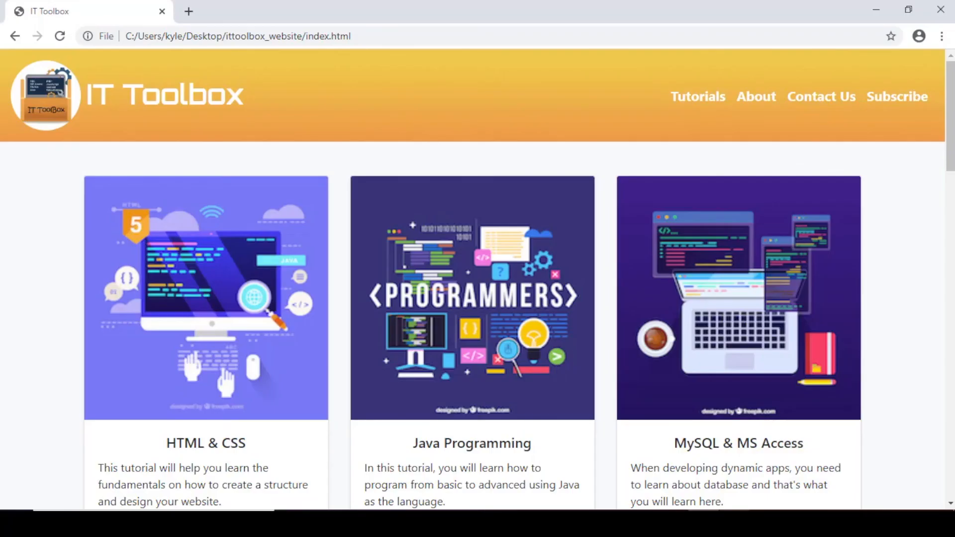
Step: Reopen the Subscription Form showing six ticked tutorials and dismiss it with a footer button
click(896, 97)
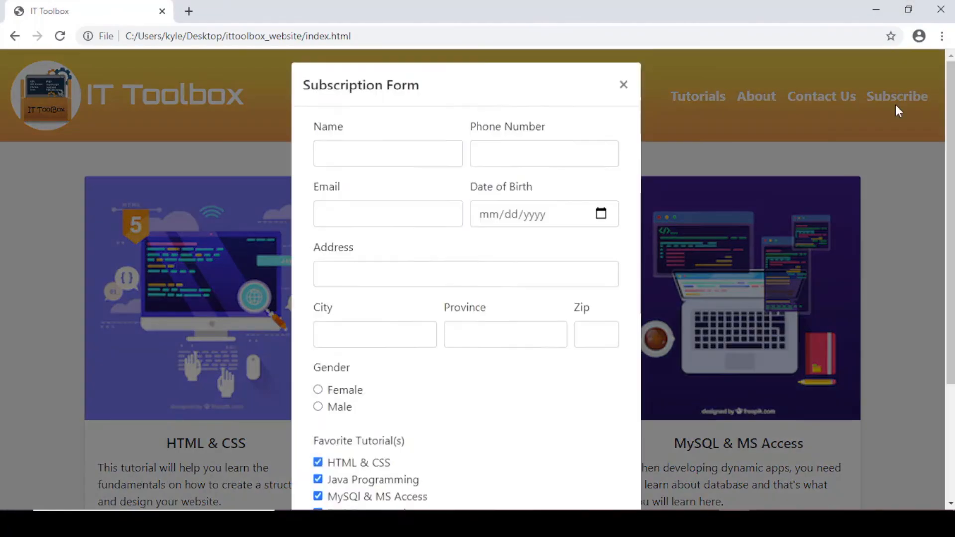
scroll(down, 3)
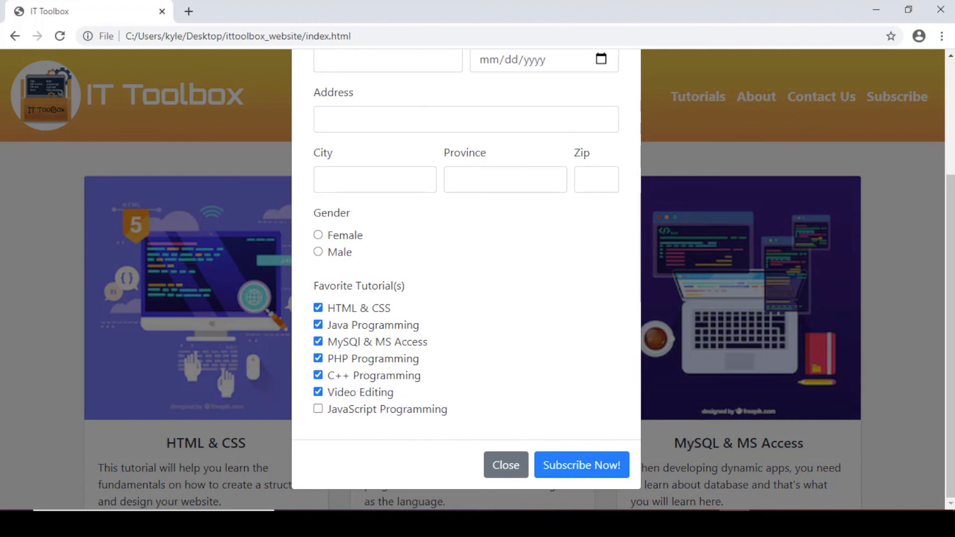
click(581, 465)
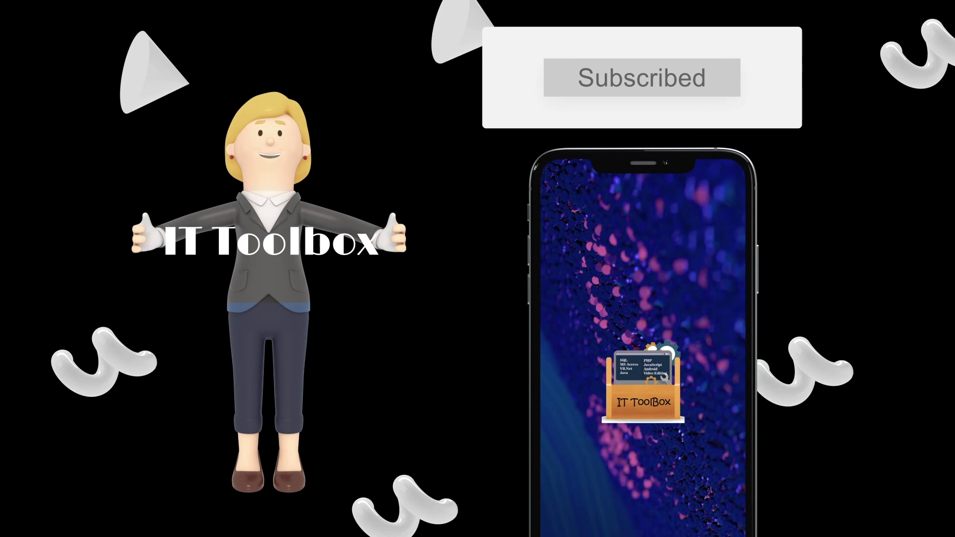